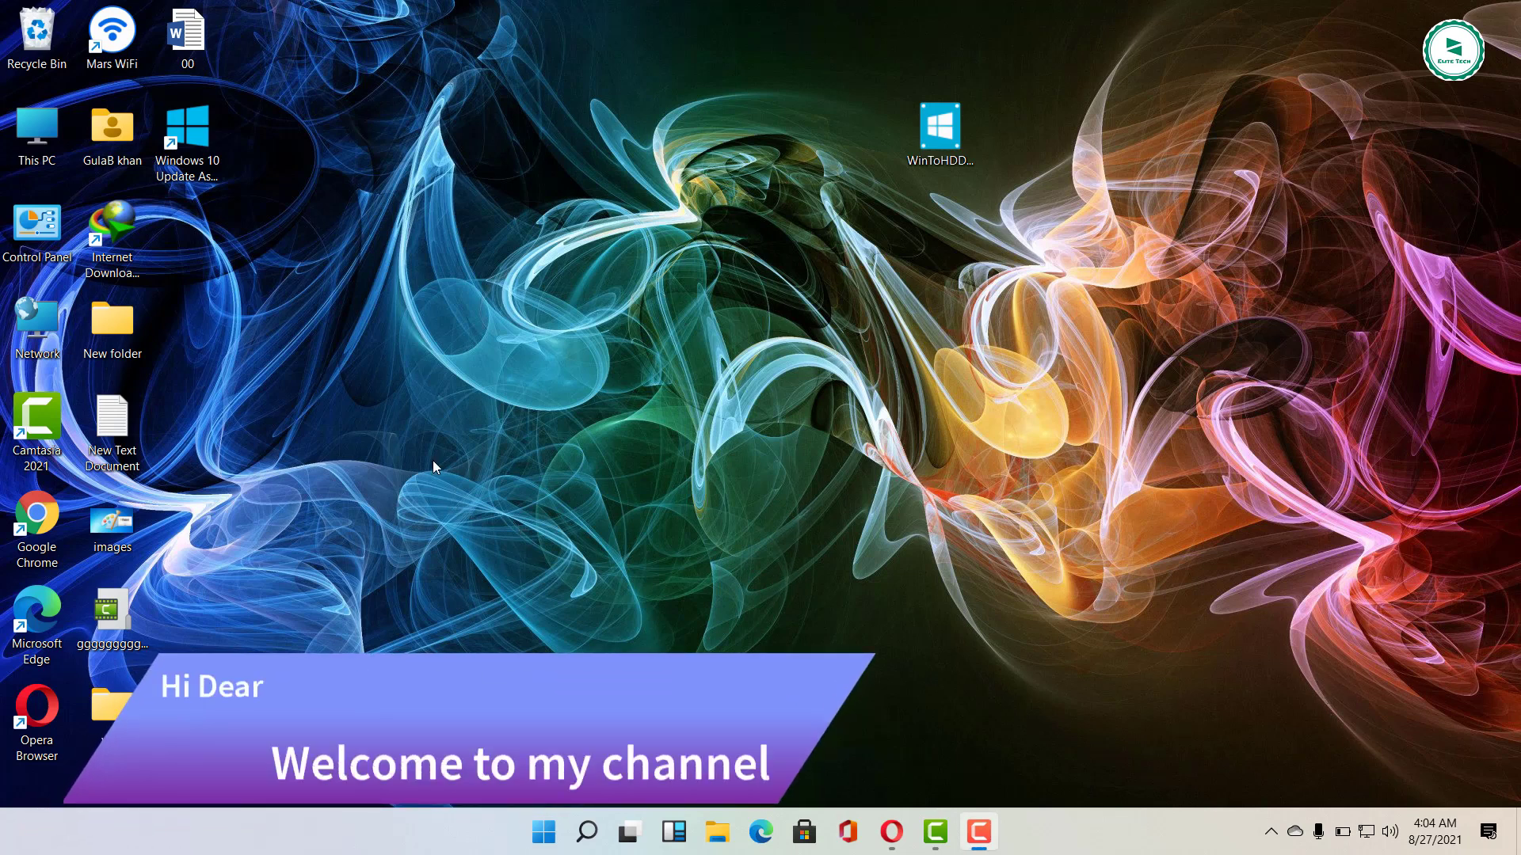
{"action": "mouse_move", "coordinate": [461, 339]}
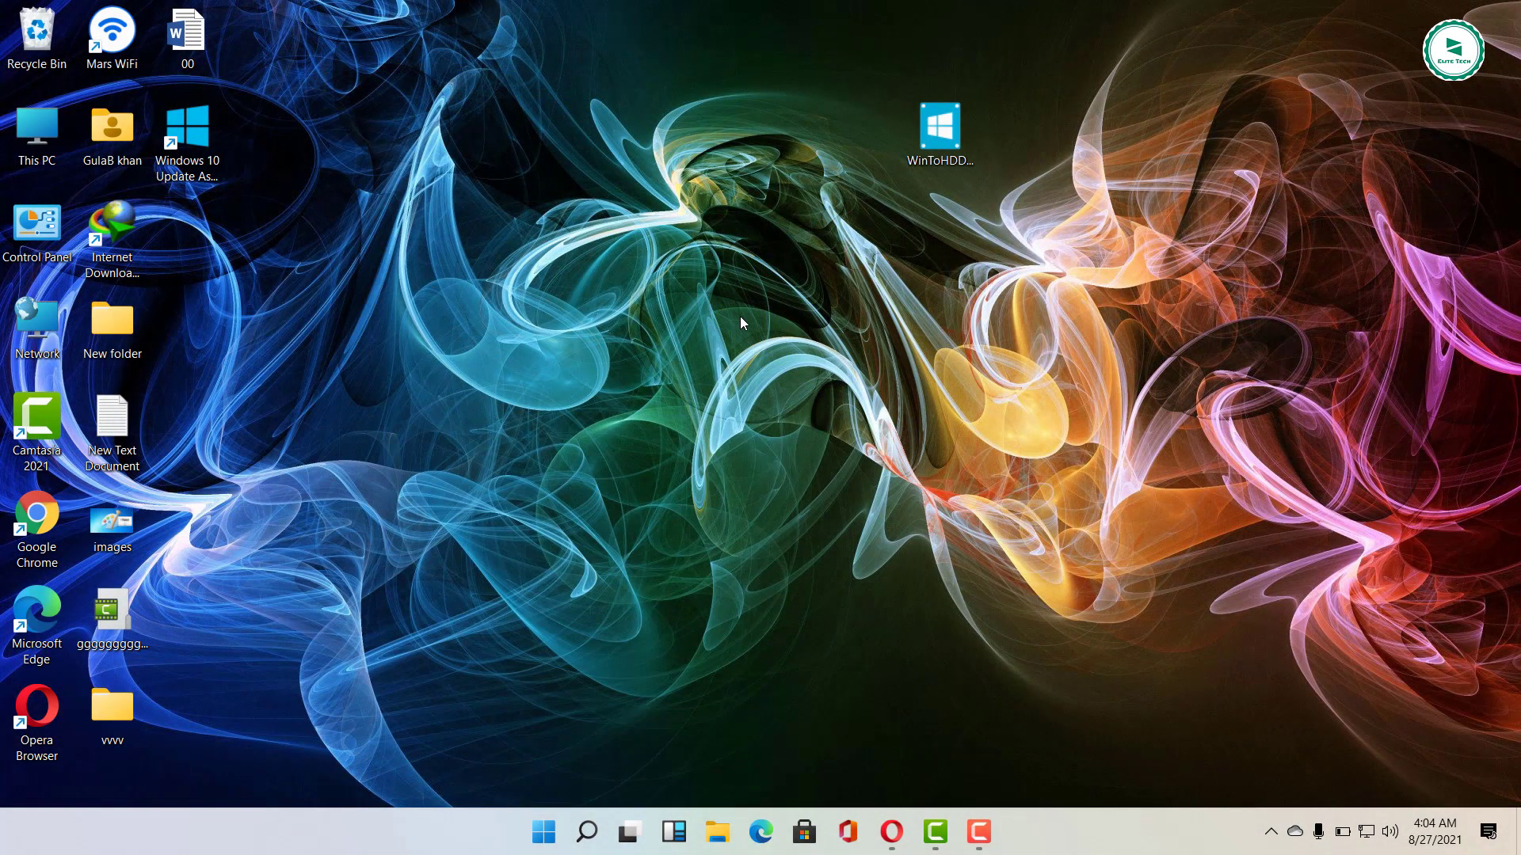
{"action": "mouse_move", "coordinate": [912, 366]}
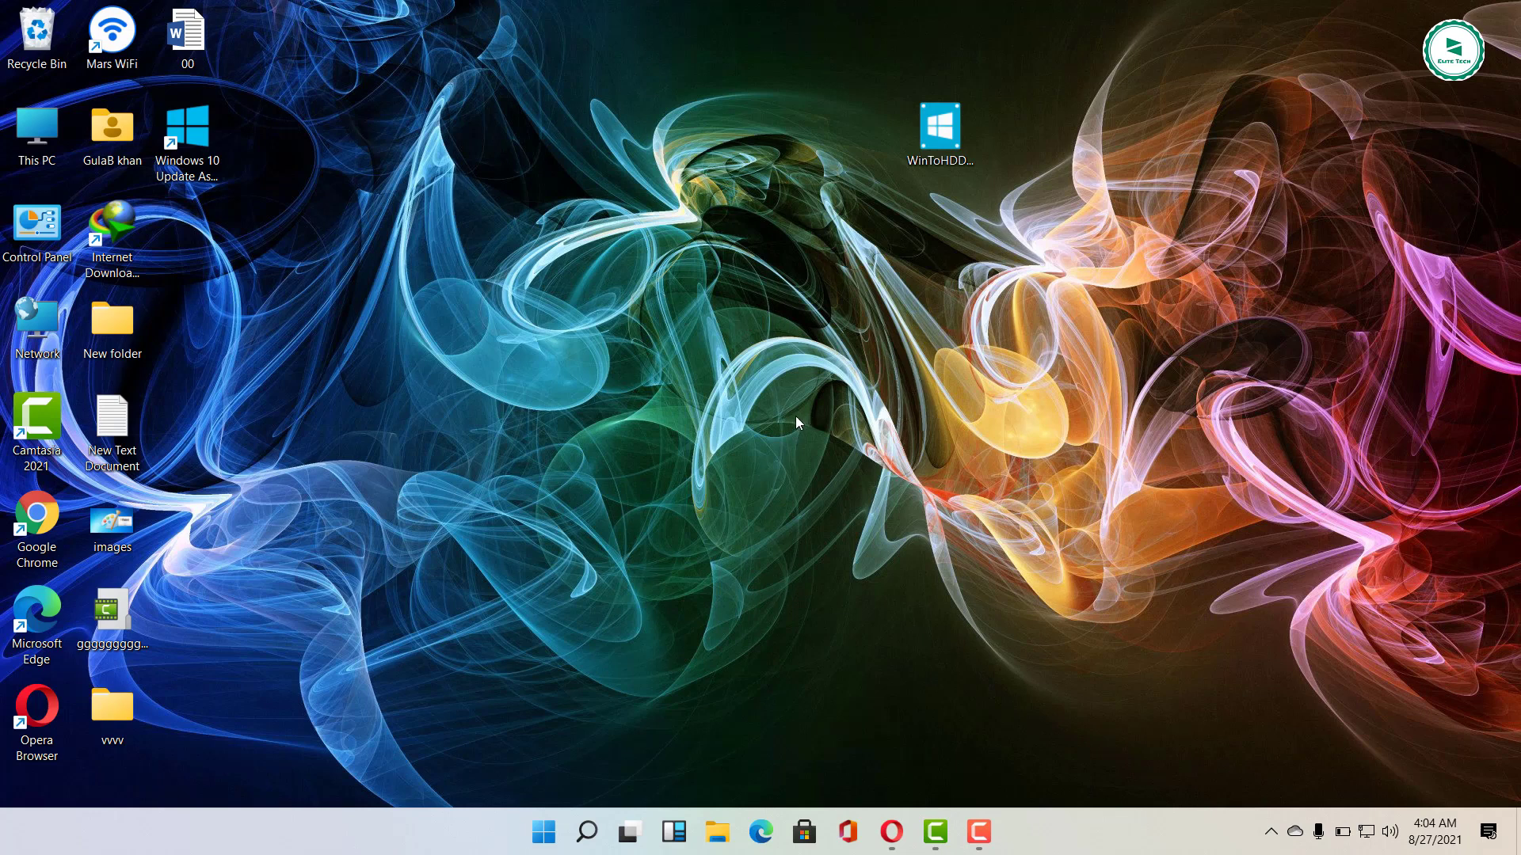
{"action": "mouse_move", "coordinate": [1161, 456]}
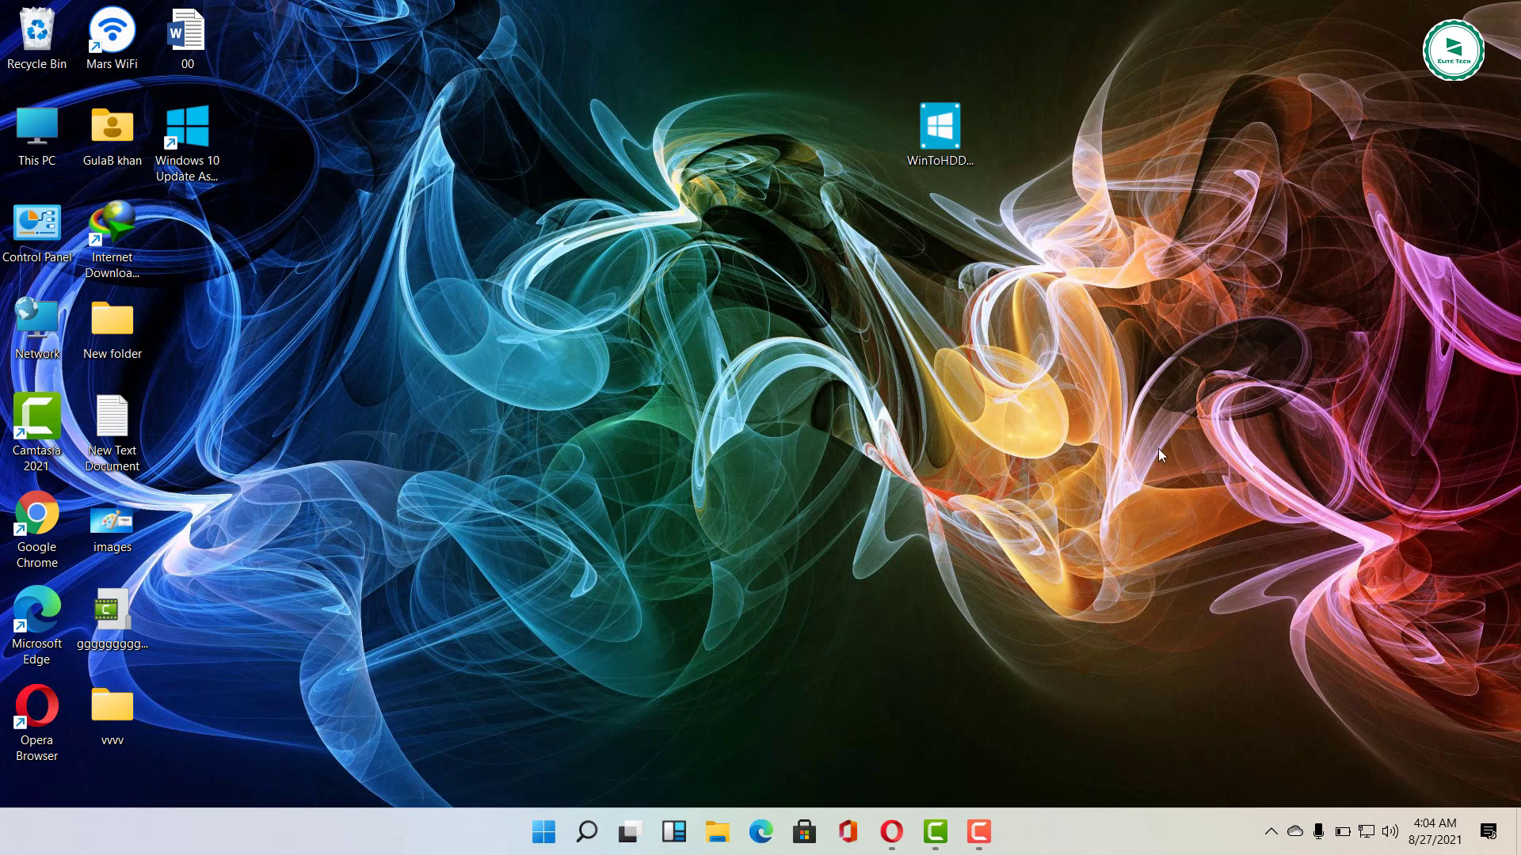
{"action": "mouse_move", "coordinate": [1394, 794]}
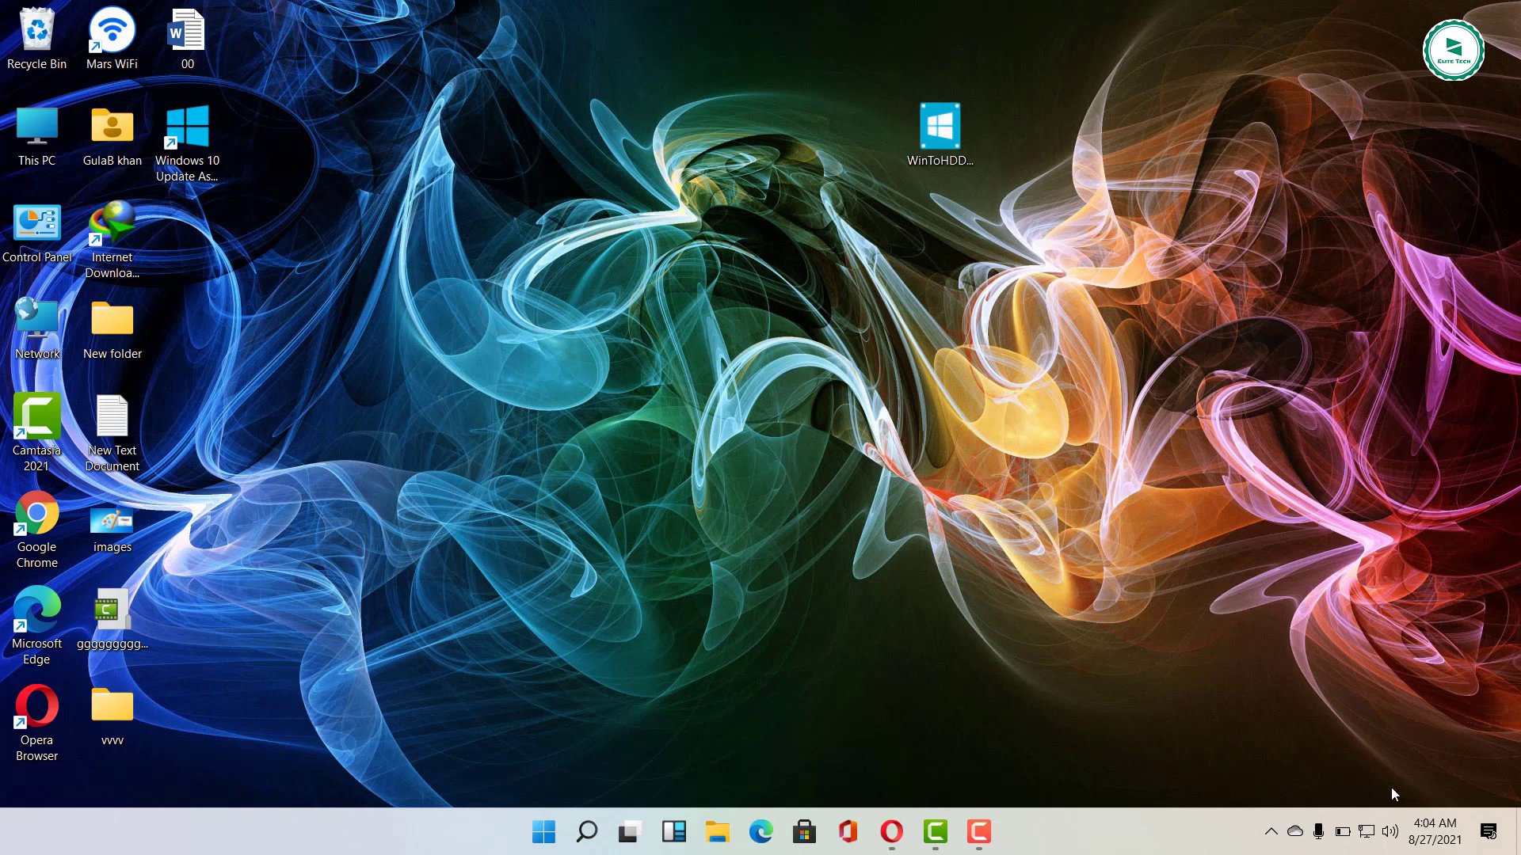
{"action": "mouse_move", "coordinate": [940, 127]}
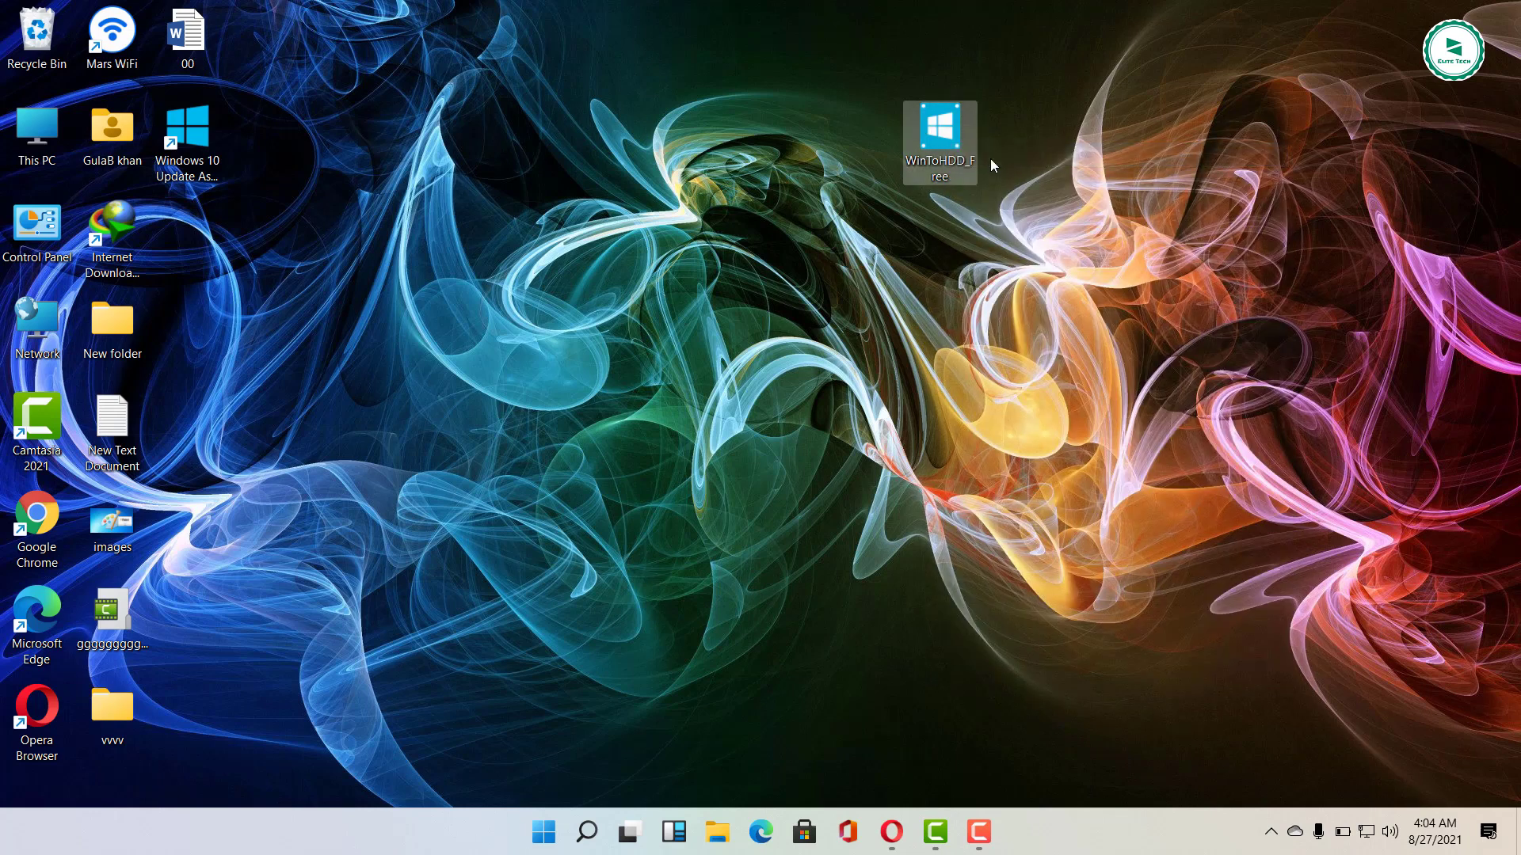
Start the WinToHDD installer, view the easyuefi.com WinToHDD page in Opera, then close Opera
{"action": "double_click", "coordinate": [938, 141]}
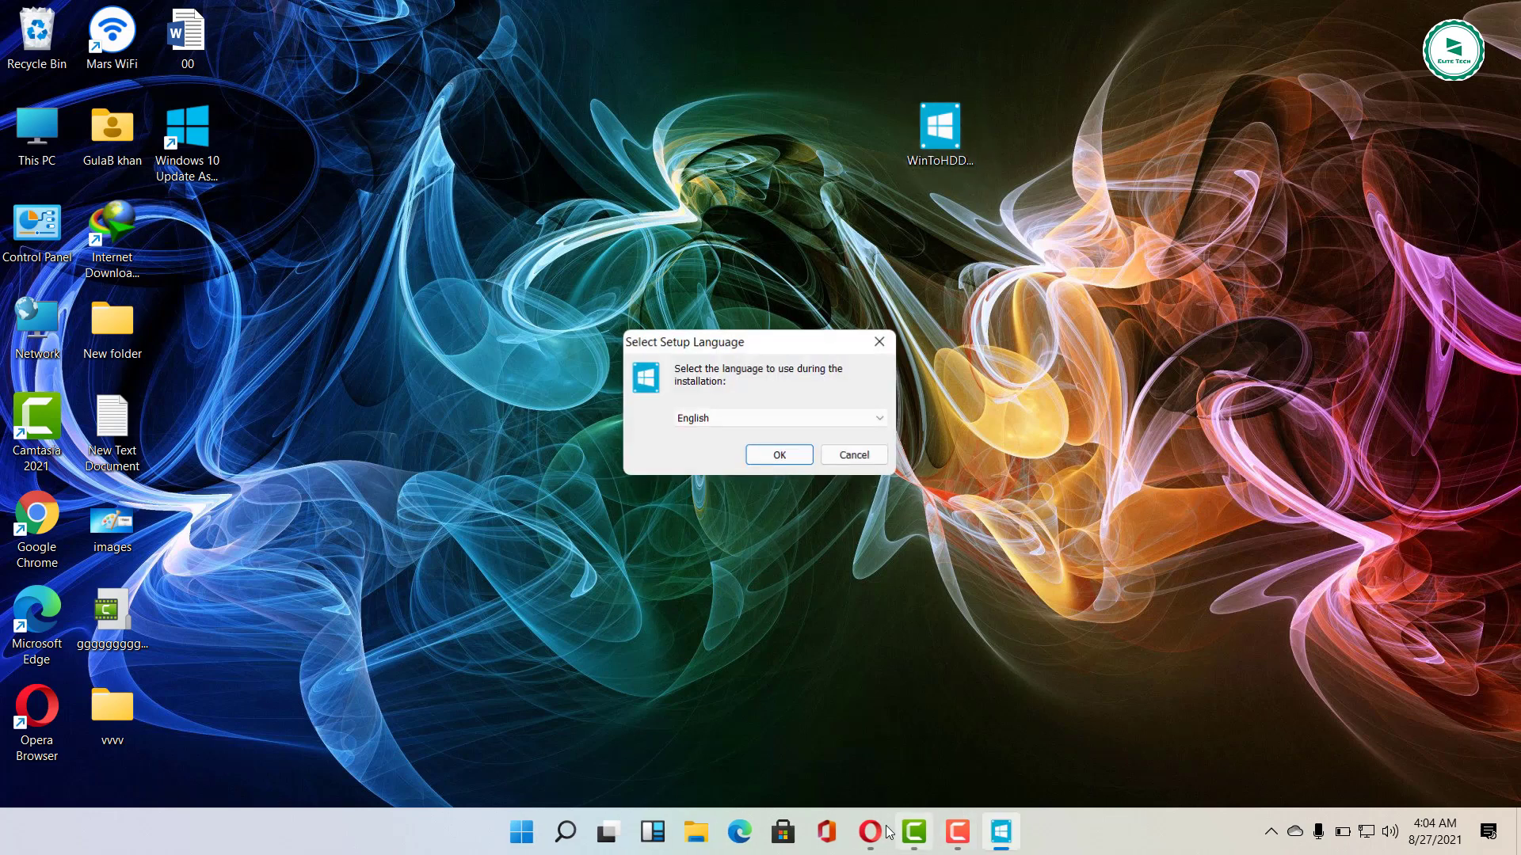
{"action": "left_click", "coordinate": [868, 832]}
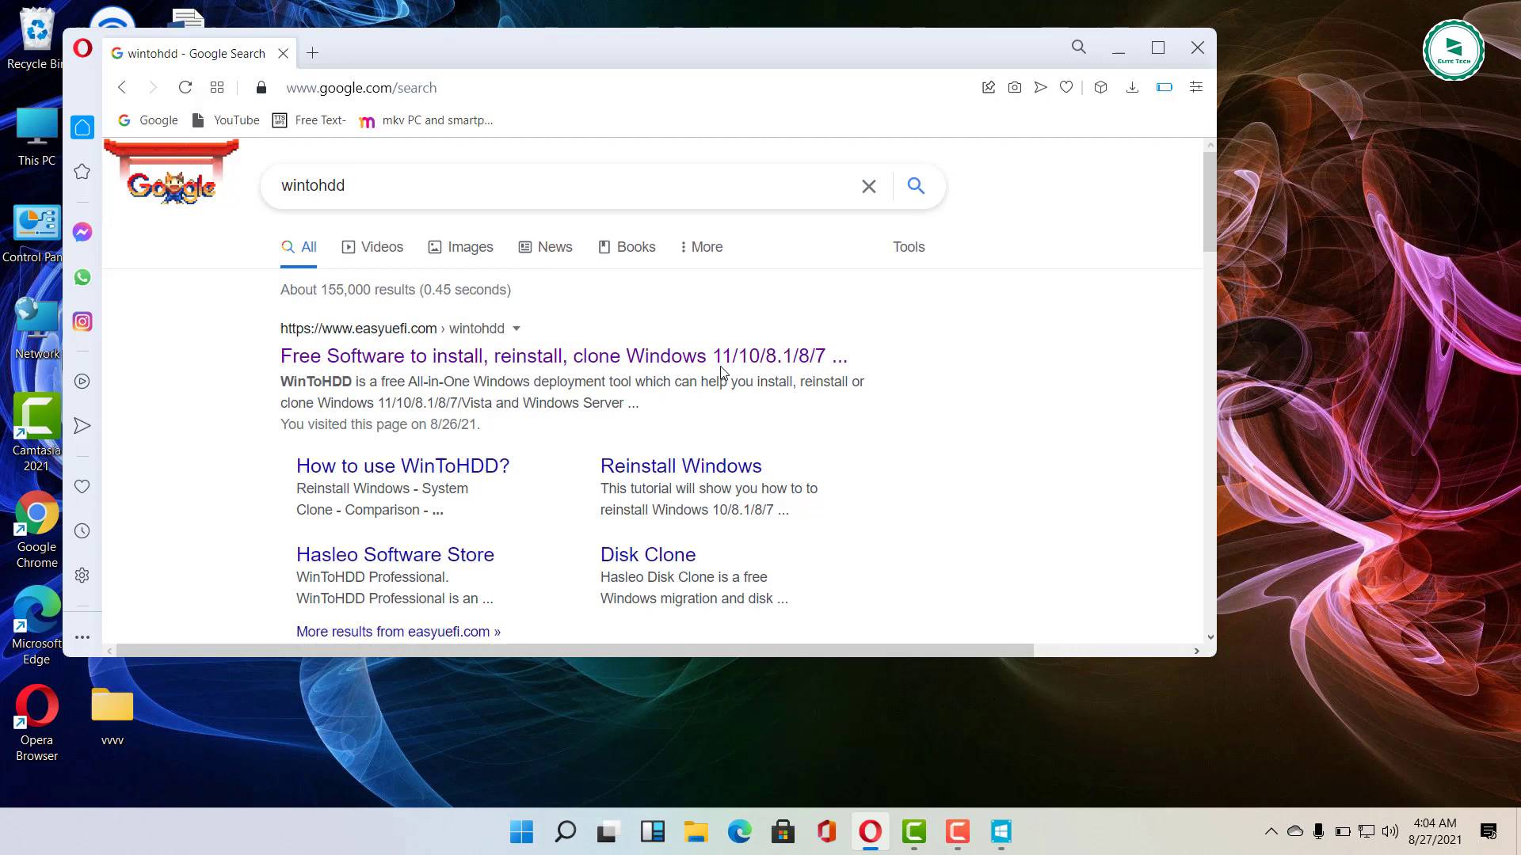
{"action": "mouse_move", "coordinate": [697, 357]}
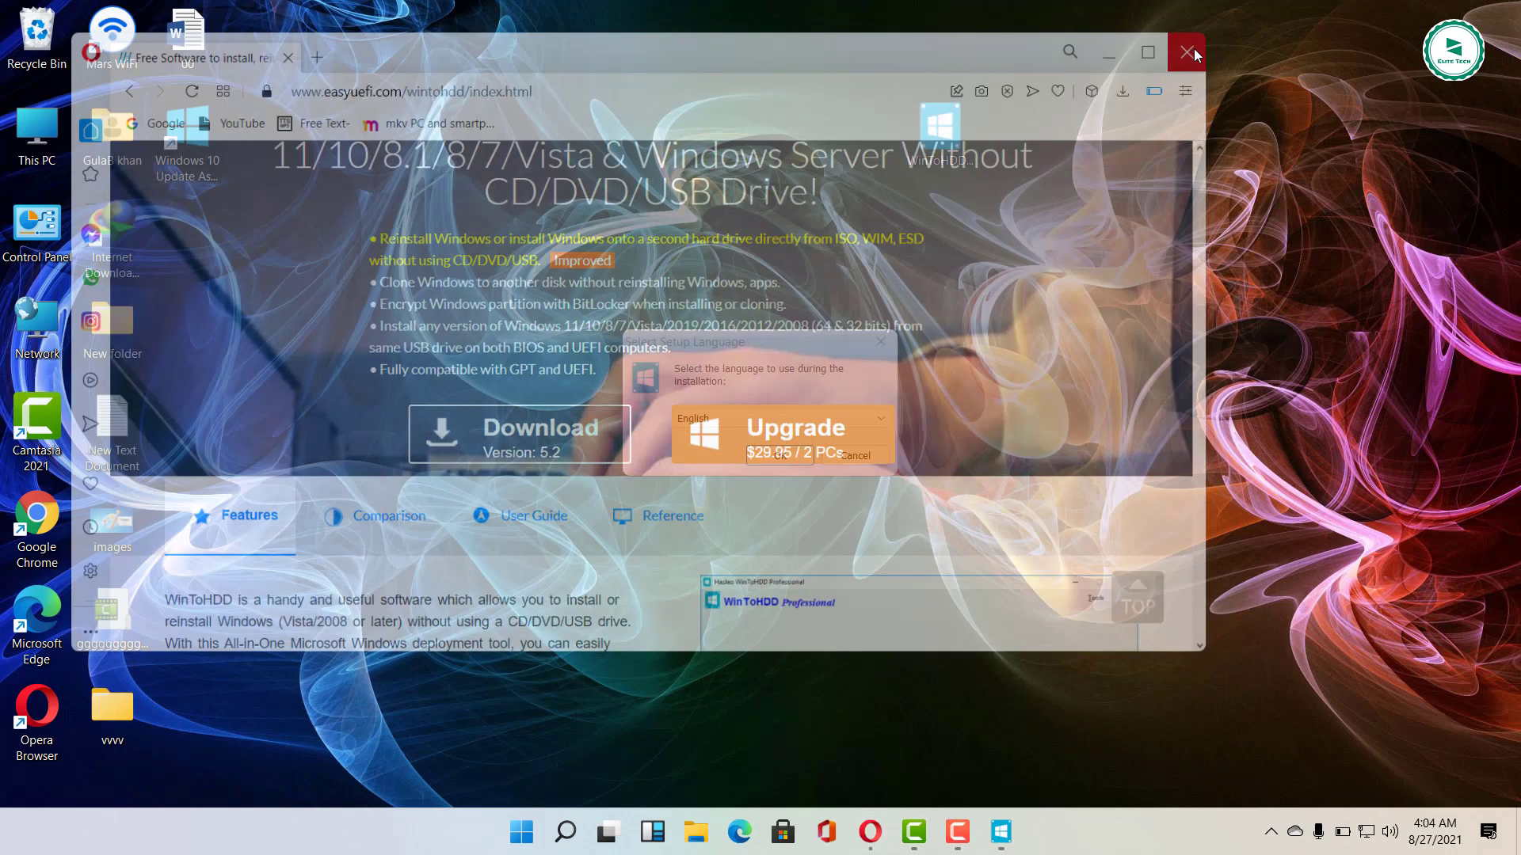
{"action": "left_click", "coordinate": [1185, 52]}
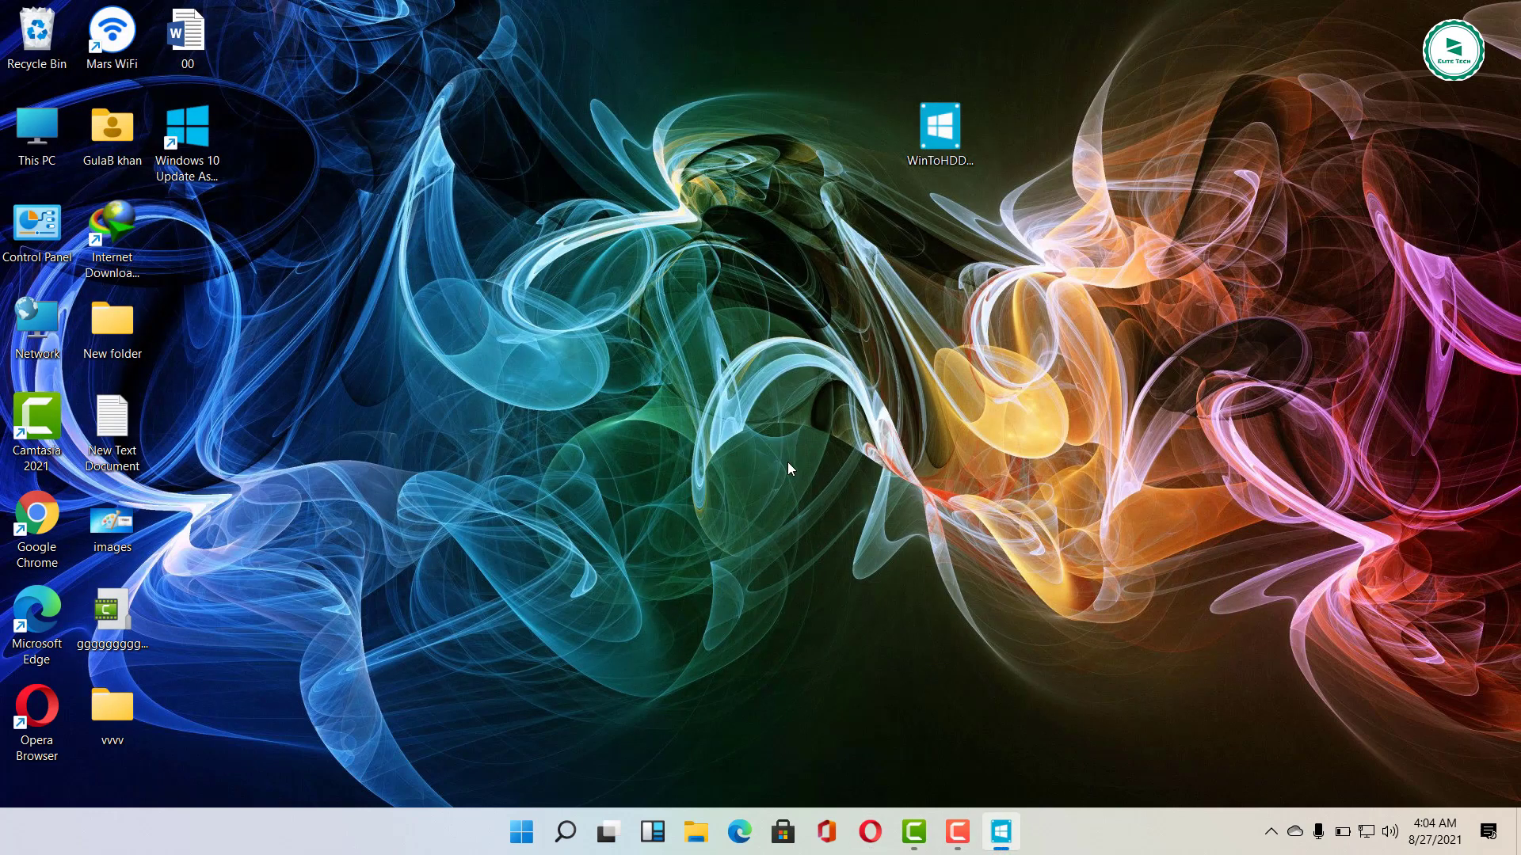
Accept the license and install WinToHDD 5.2 to the default Program Files folder, then finish
{"action": "double_click", "coordinate": [937, 127]}
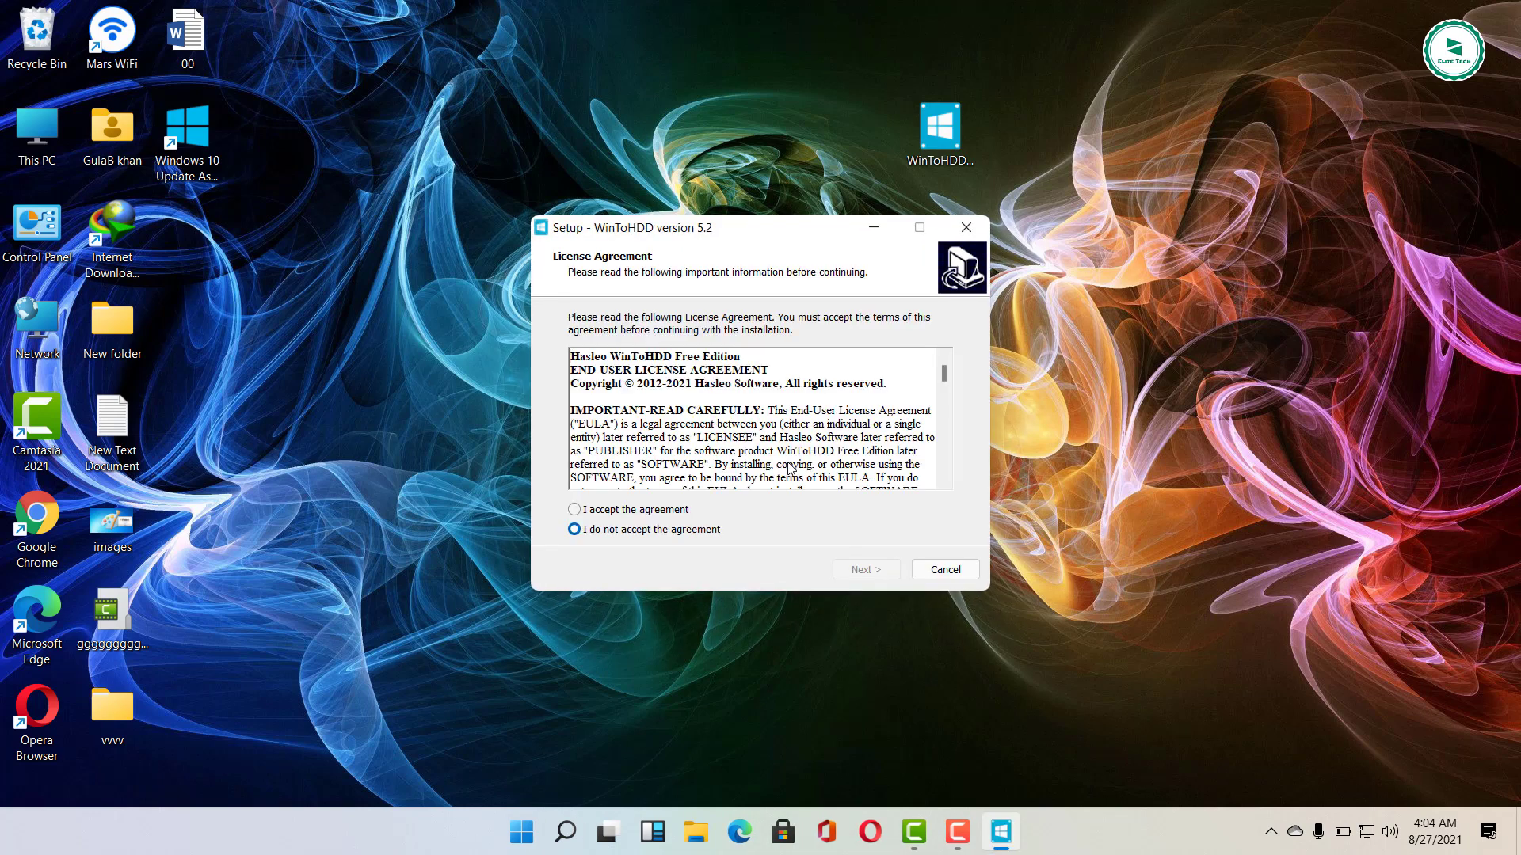
{"action": "left_click", "coordinate": [573, 508]}
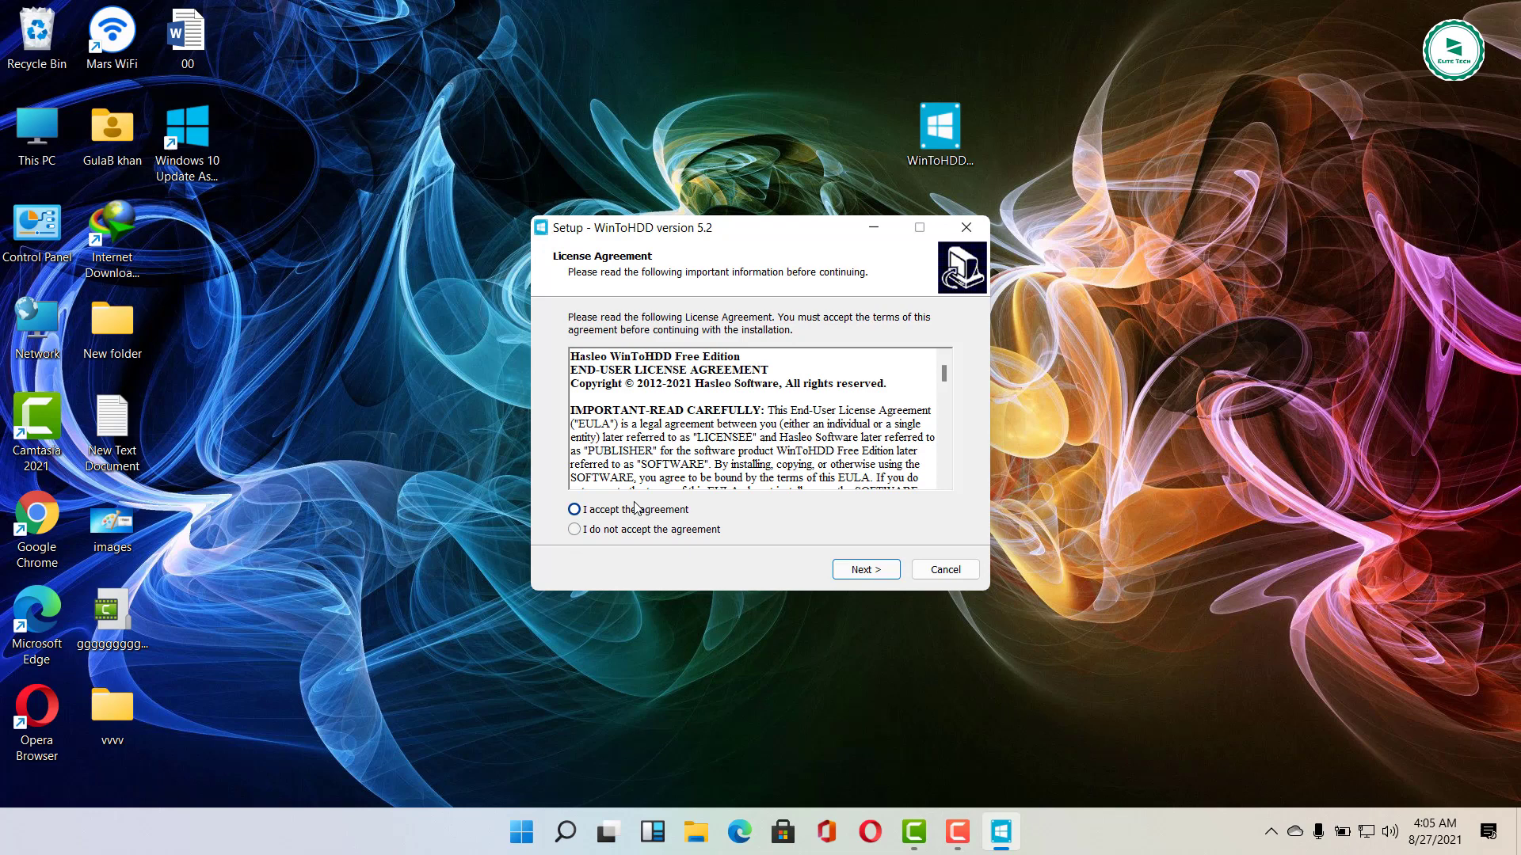
{"action": "left_click", "coordinate": [865, 569]}
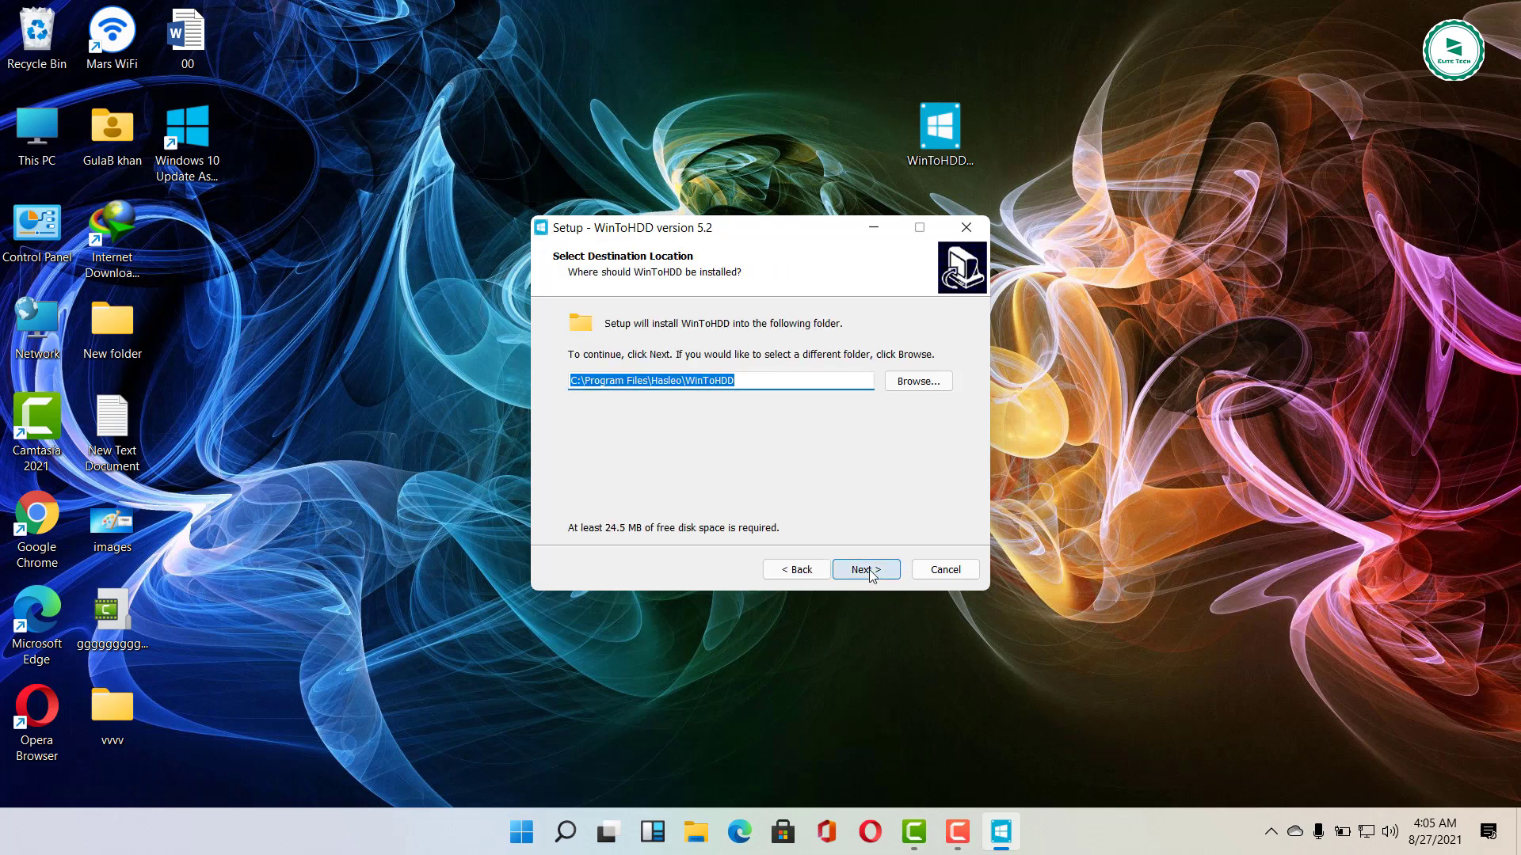
{"action": "left_click", "coordinate": [862, 569]}
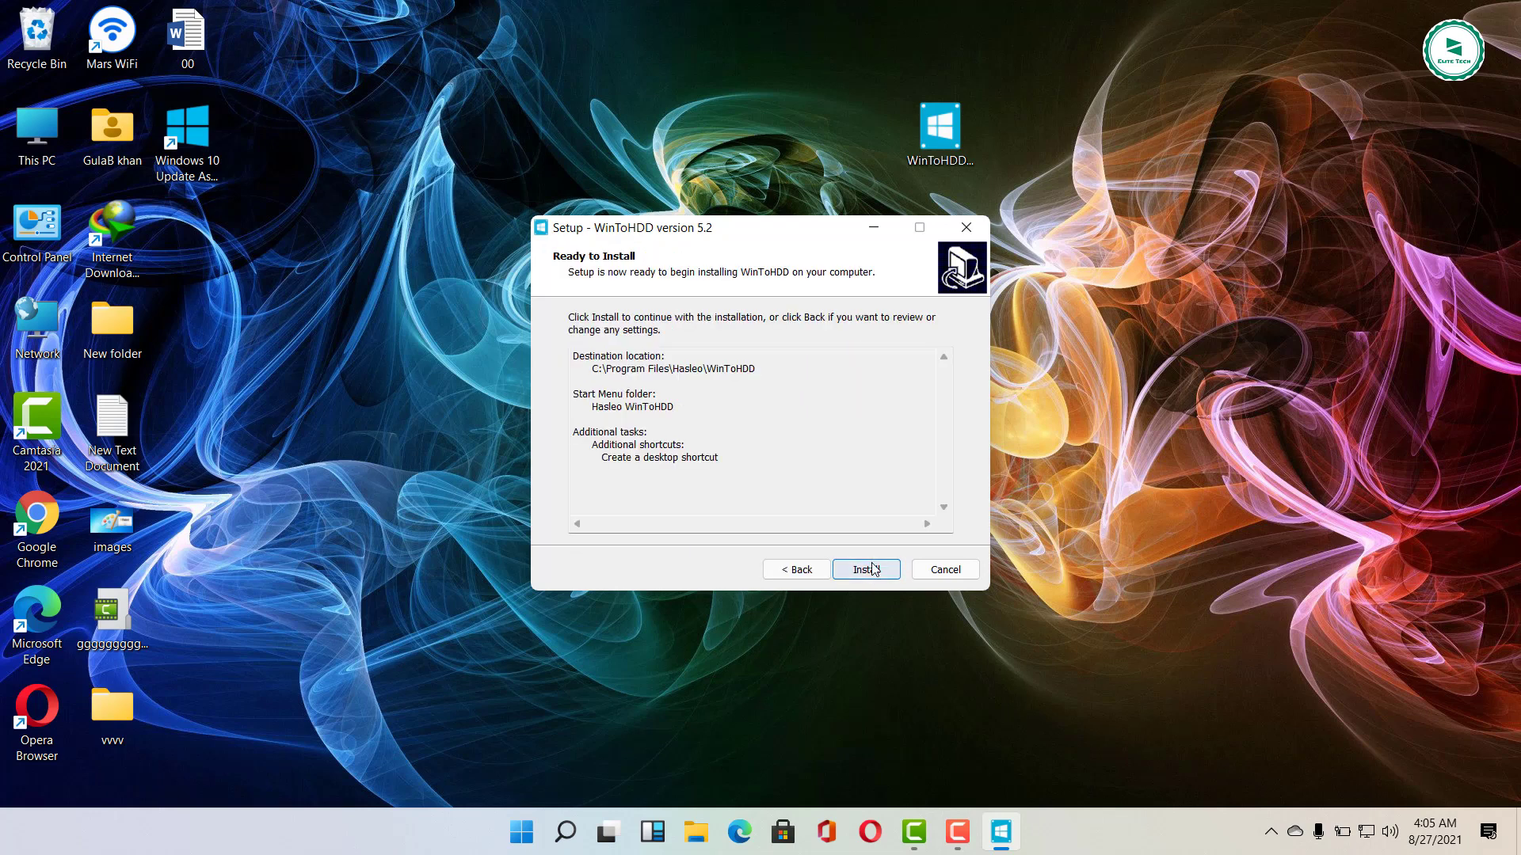
{"action": "left_click", "coordinate": [865, 568]}
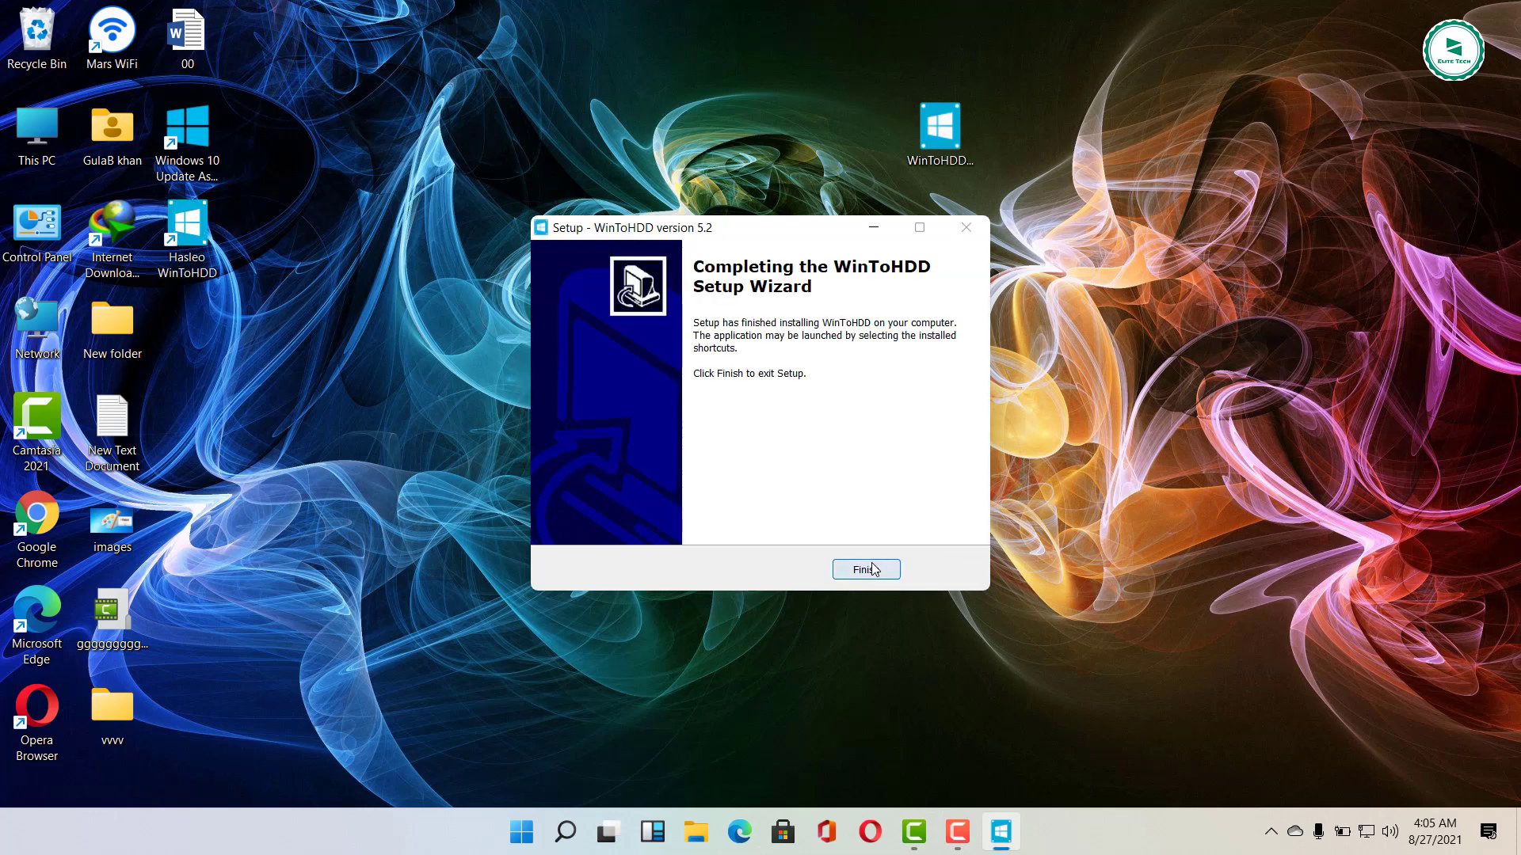
{"action": "left_click", "coordinate": [864, 569]}
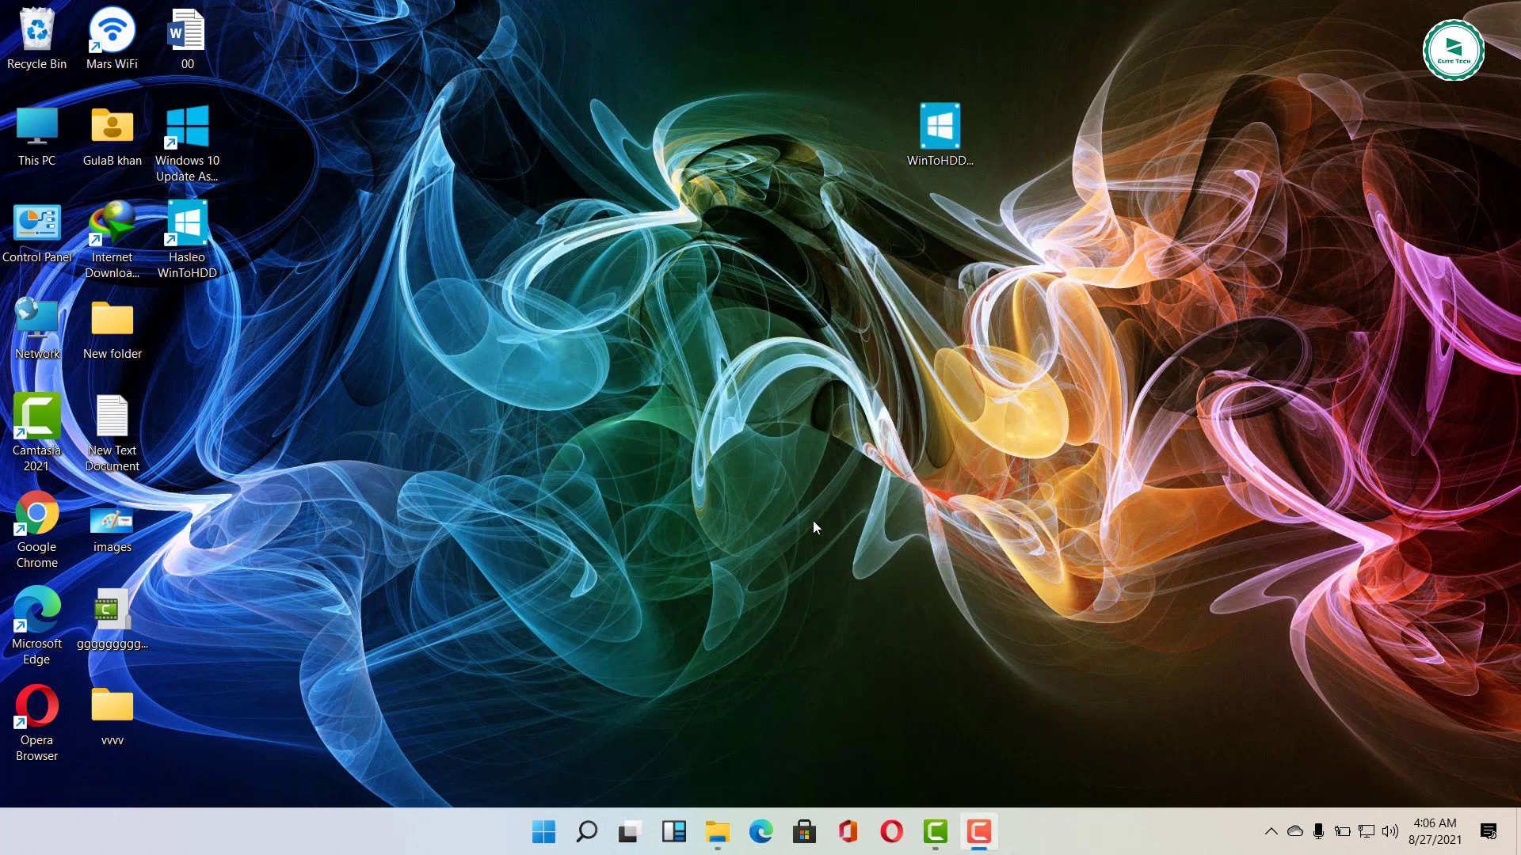
Launch Hasleo WinToHDD and acknowledge that version 5.2 is the newest
{"action": "left_click", "coordinate": [187, 233]}
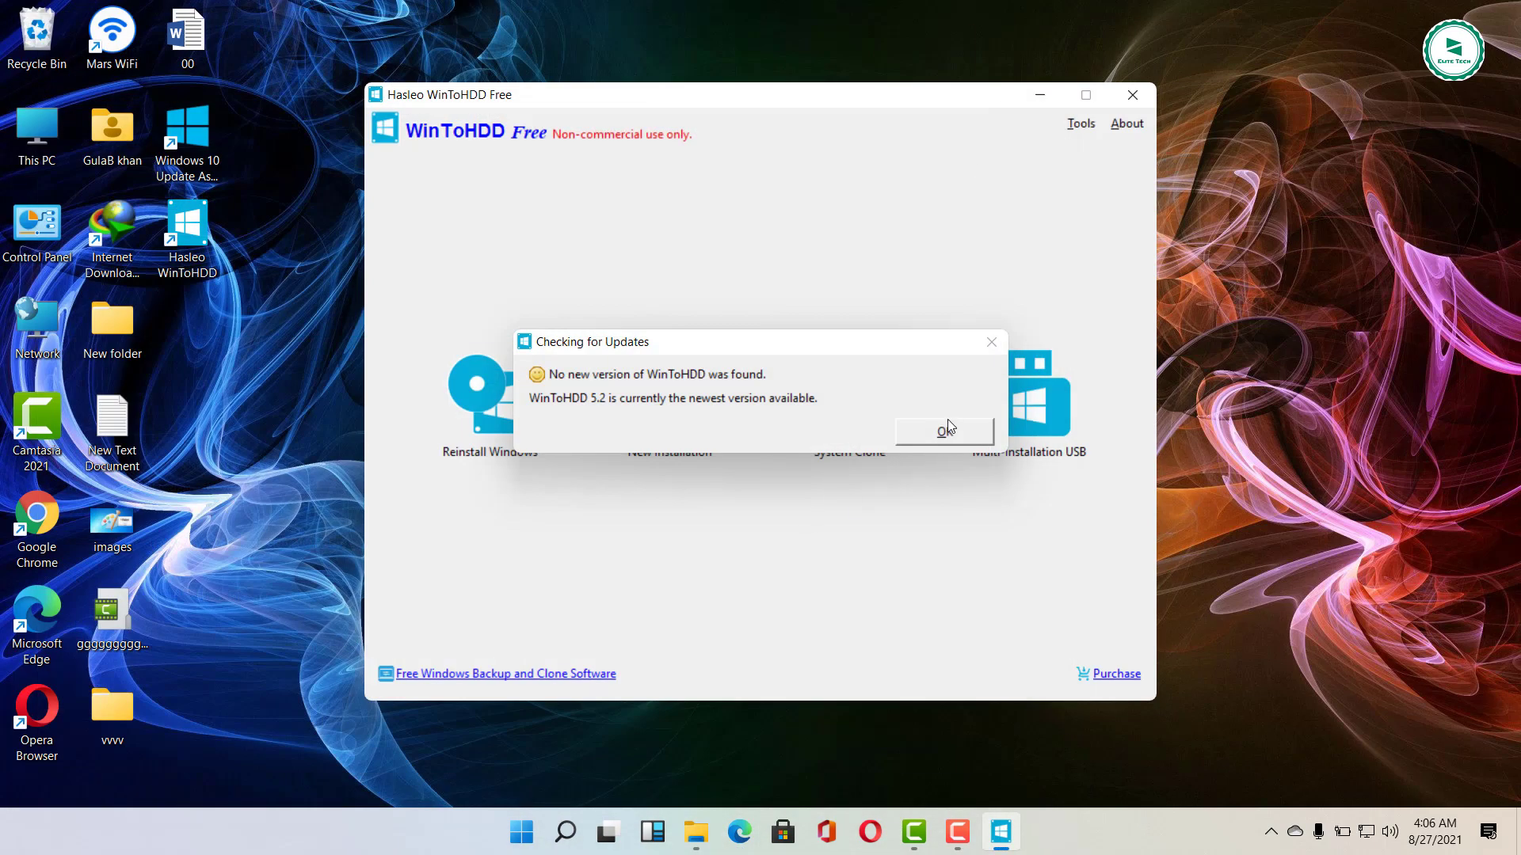
{"action": "left_click", "coordinate": [942, 431]}
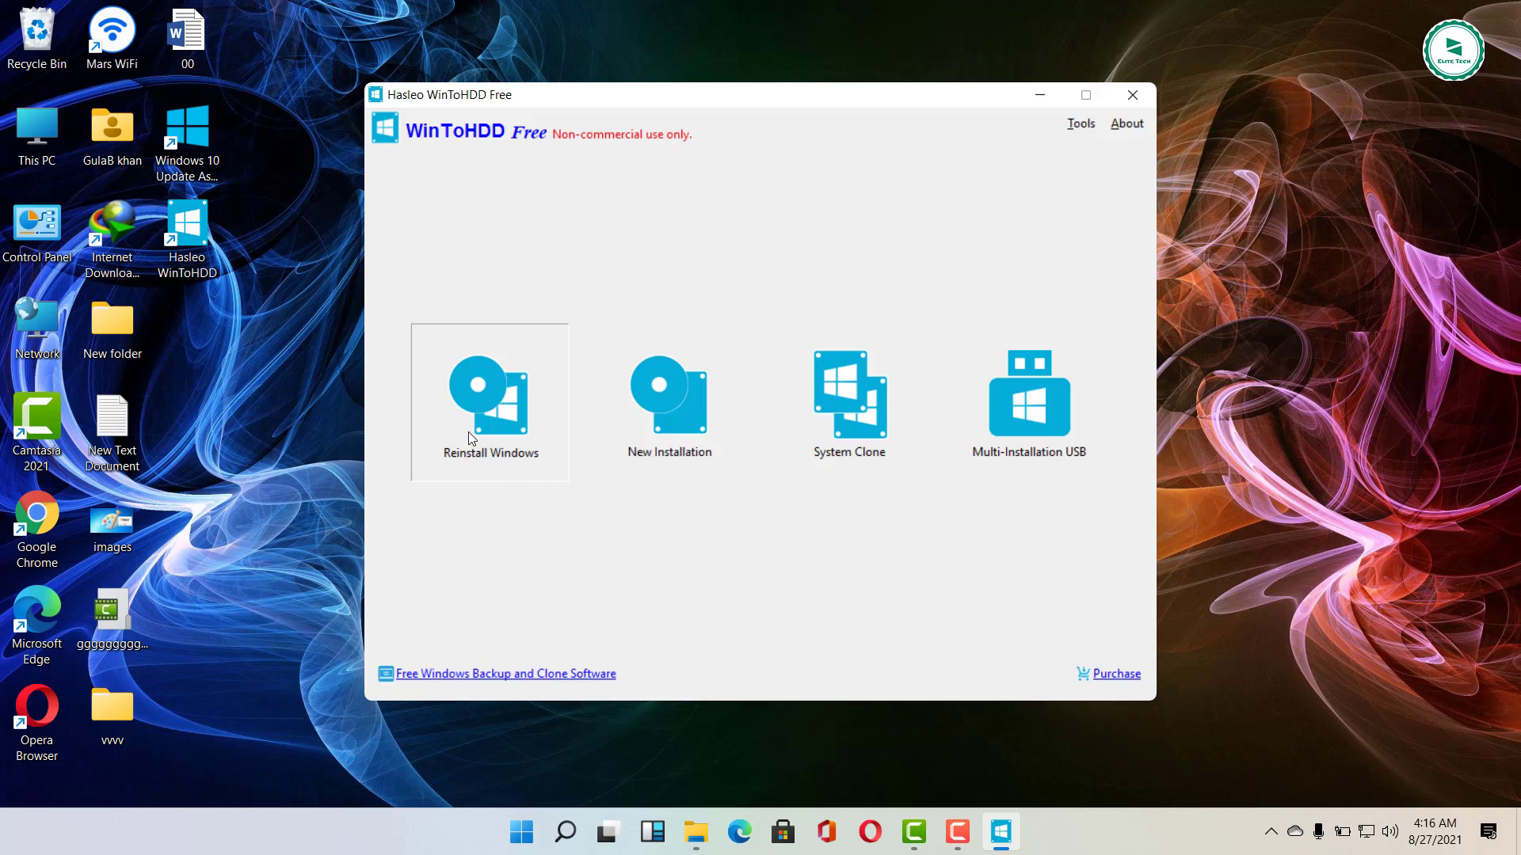
Choose Reinstall Windows, load E:\Windows.iso and select the Windows 10 Pro edition
{"action": "left_click", "coordinate": [490, 401]}
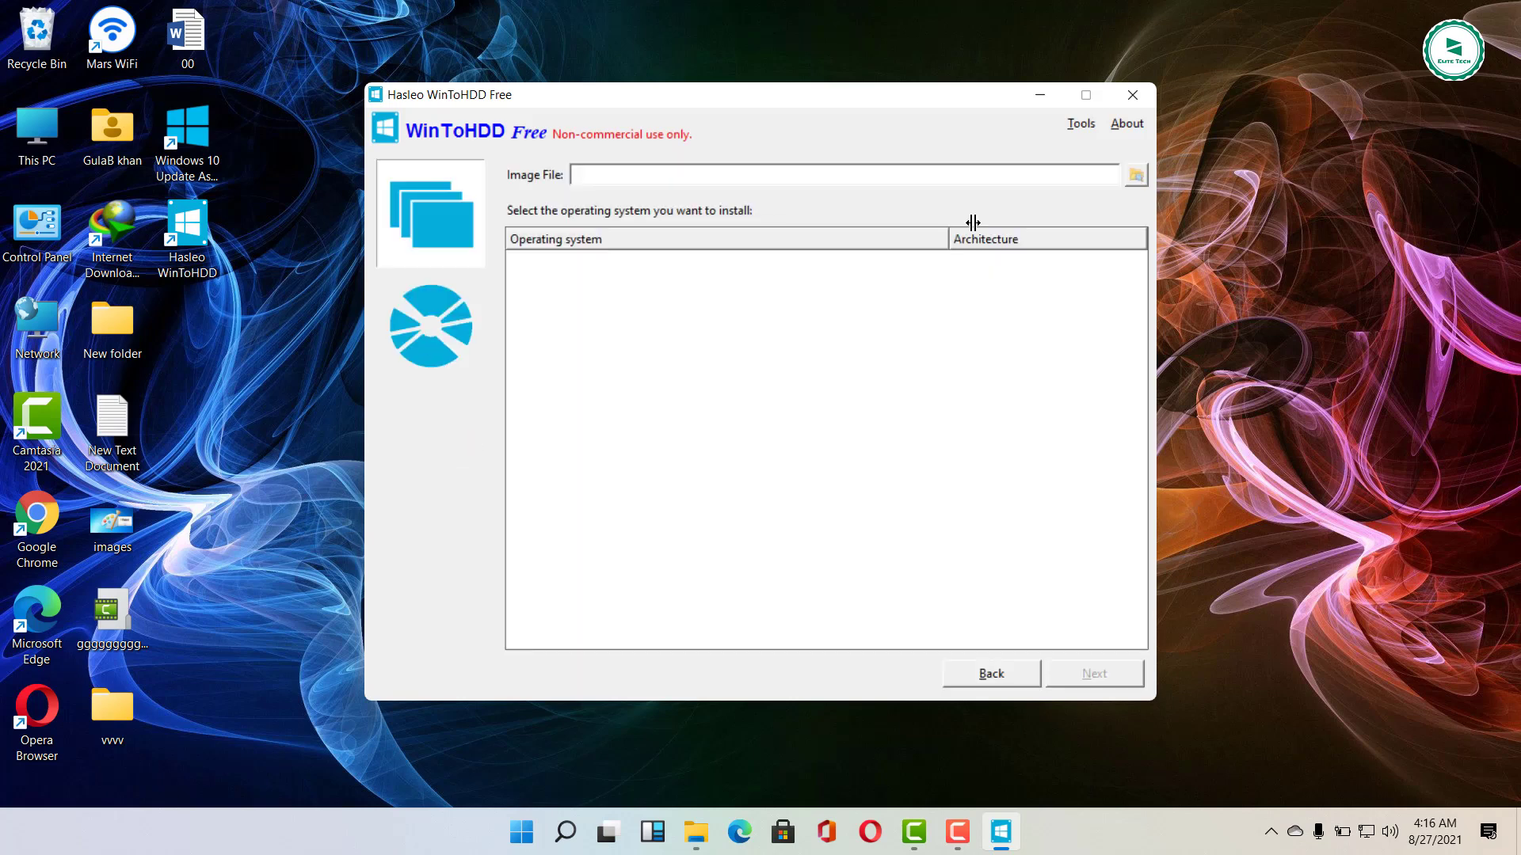
{"action": "left_click", "coordinate": [1134, 176]}
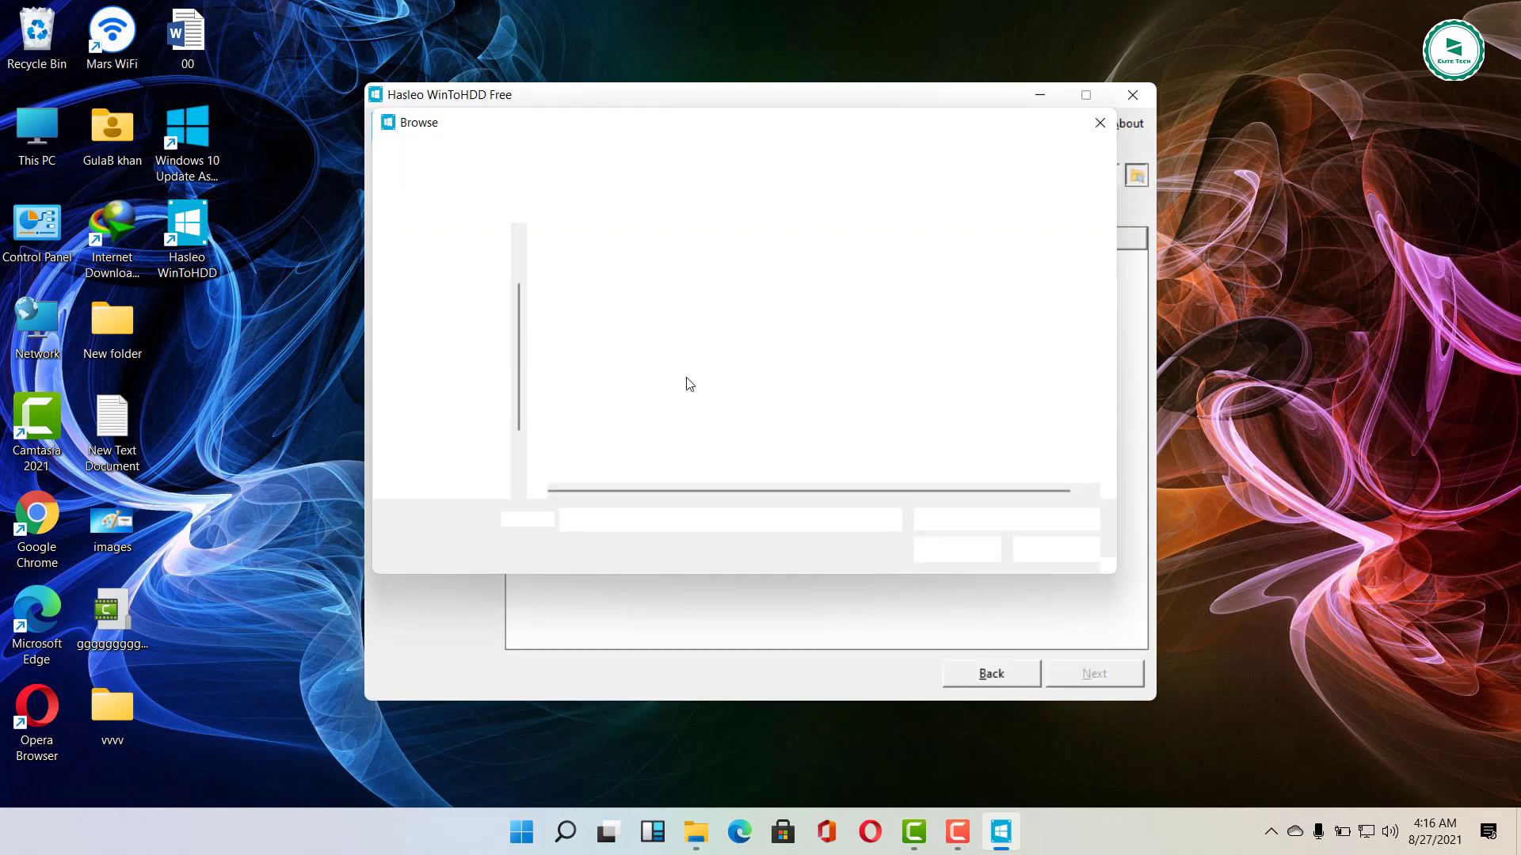
{"action": "left_click", "coordinate": [461, 461]}
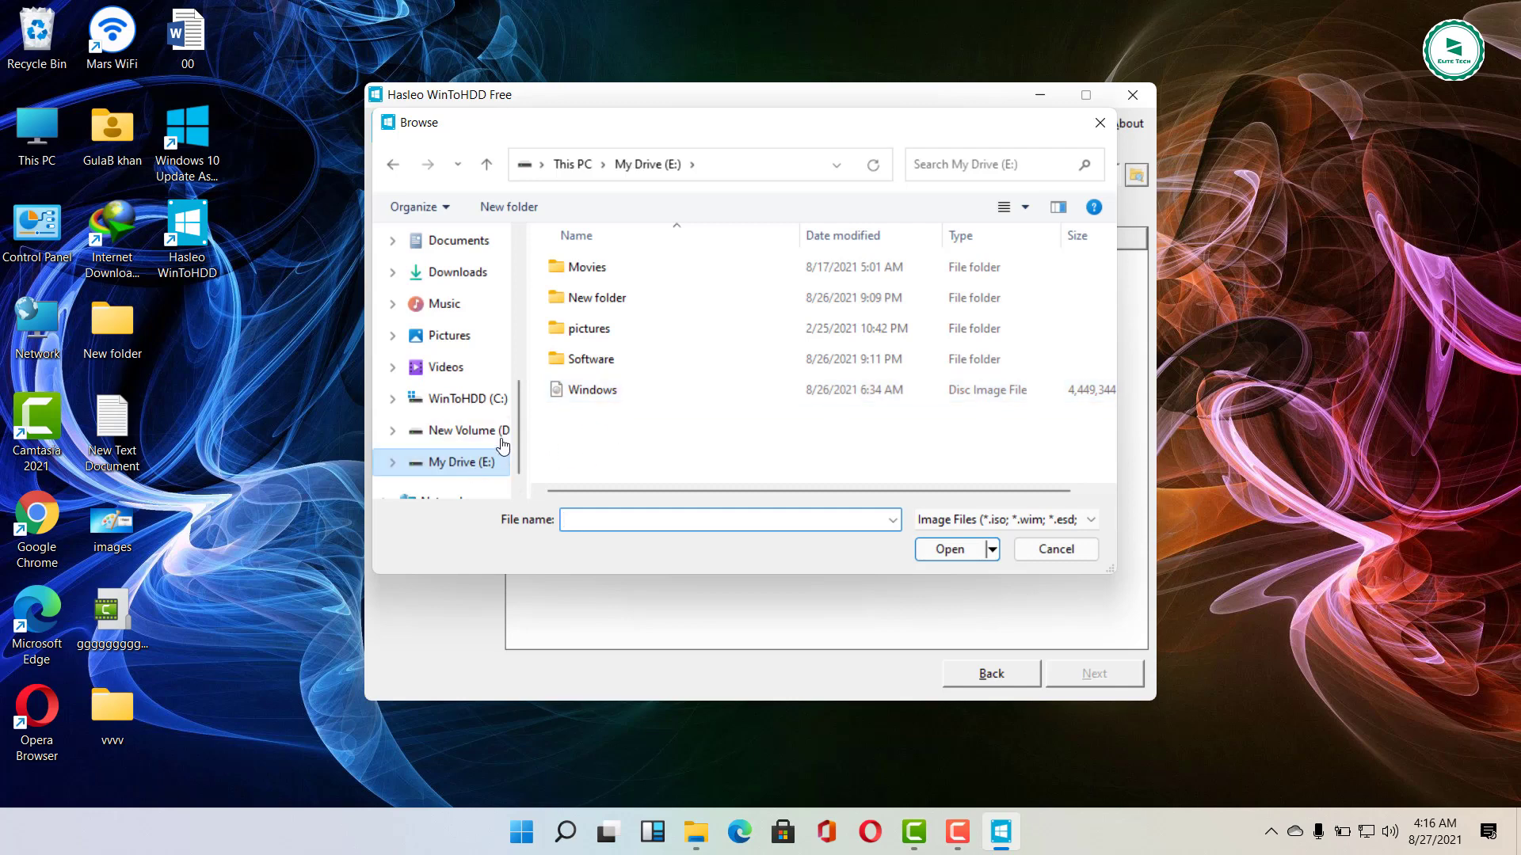
{"action": "left_click", "coordinate": [592, 390]}
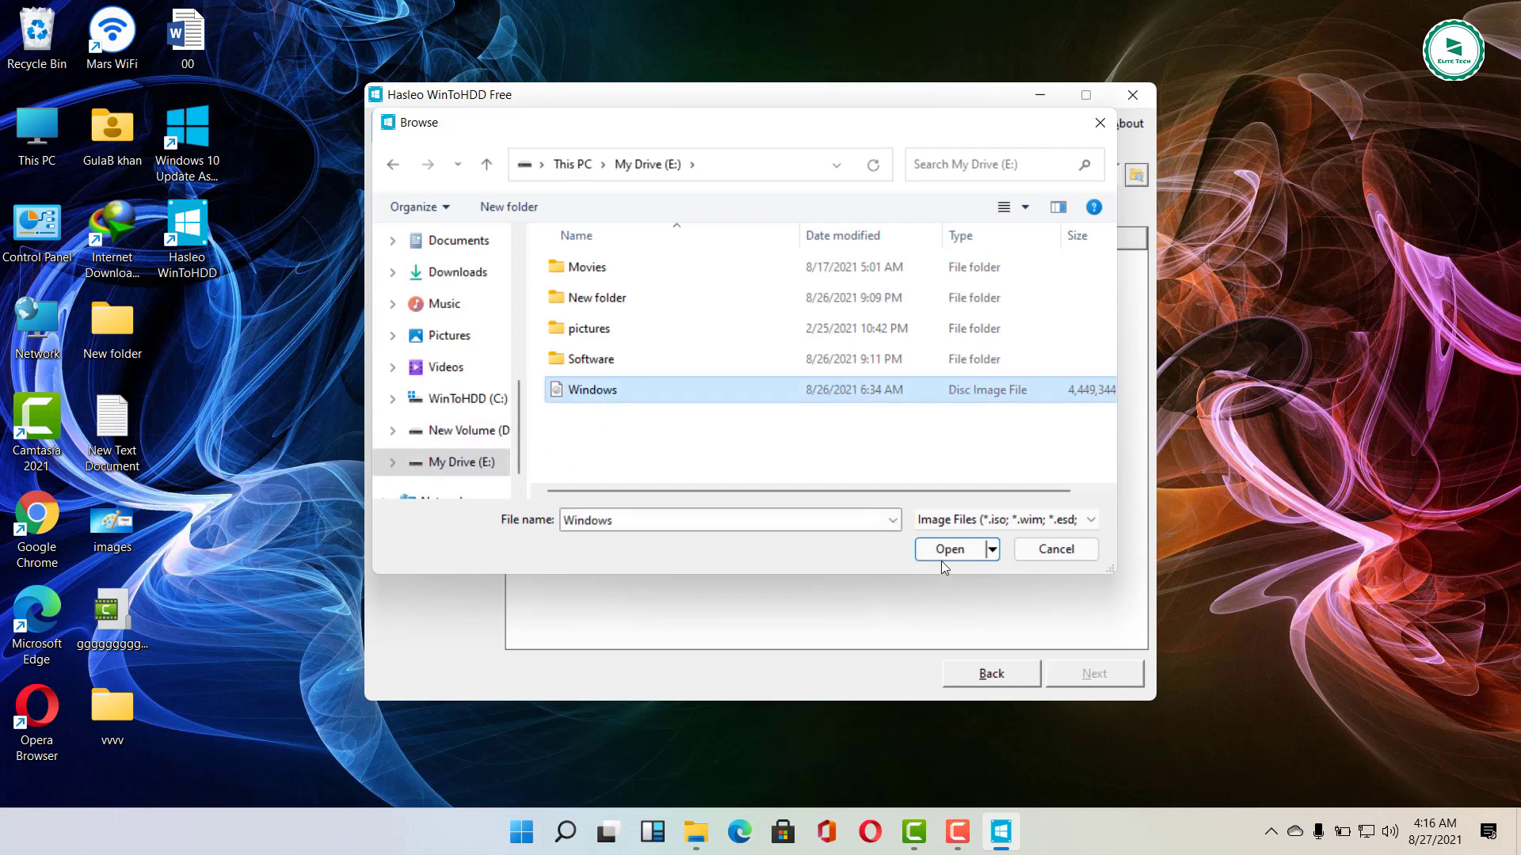
{"action": "left_click", "coordinate": [949, 550]}
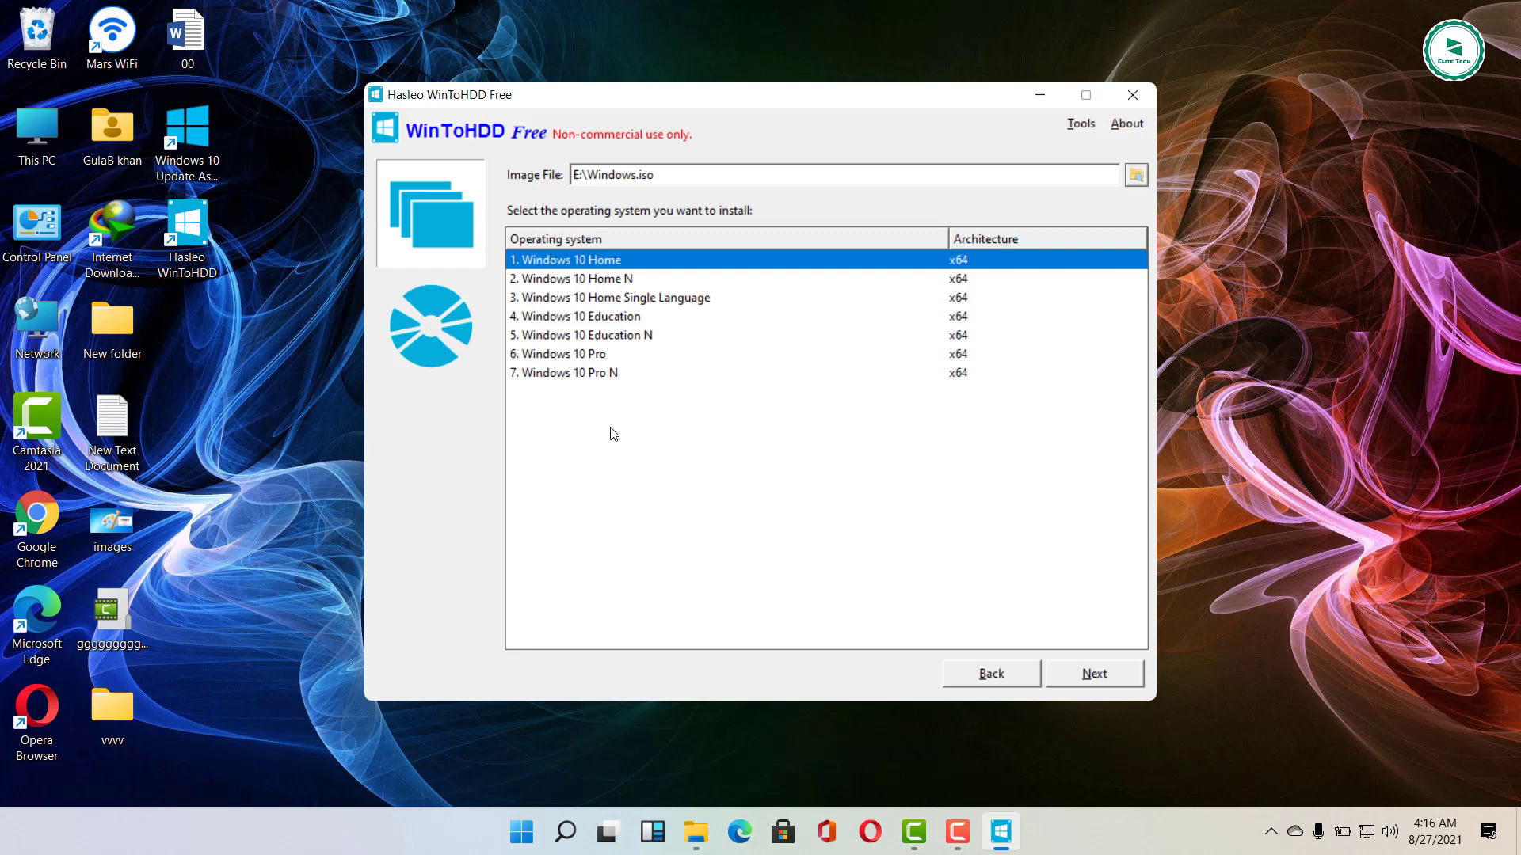
{"action": "left_click", "coordinate": [562, 353]}
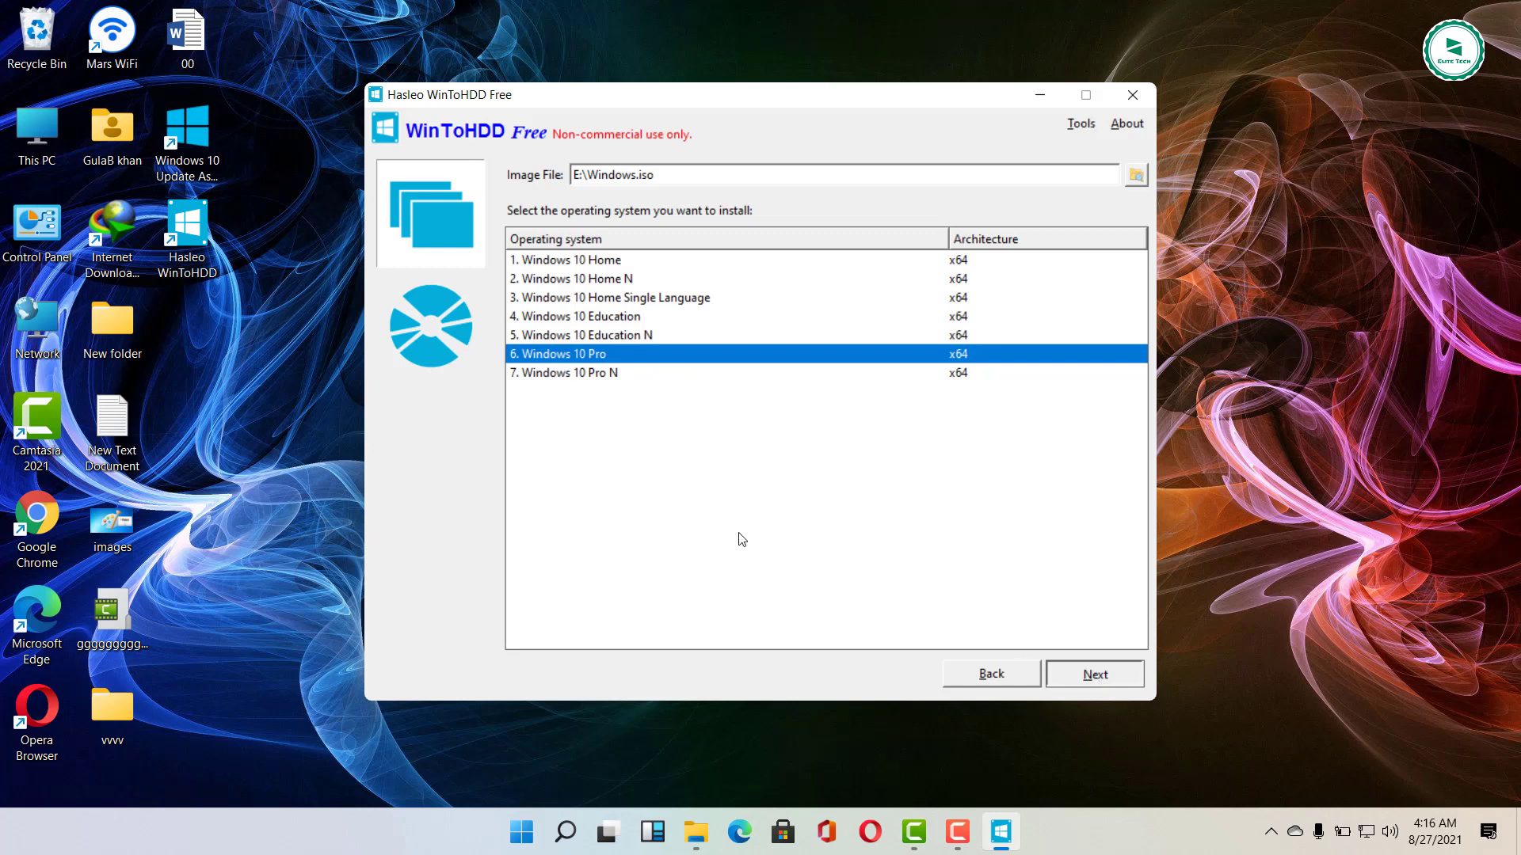
Keep Disk 0's C: partition in Legacy mode, agree to build WinPE and continue
{"action": "left_click", "coordinate": [1093, 673]}
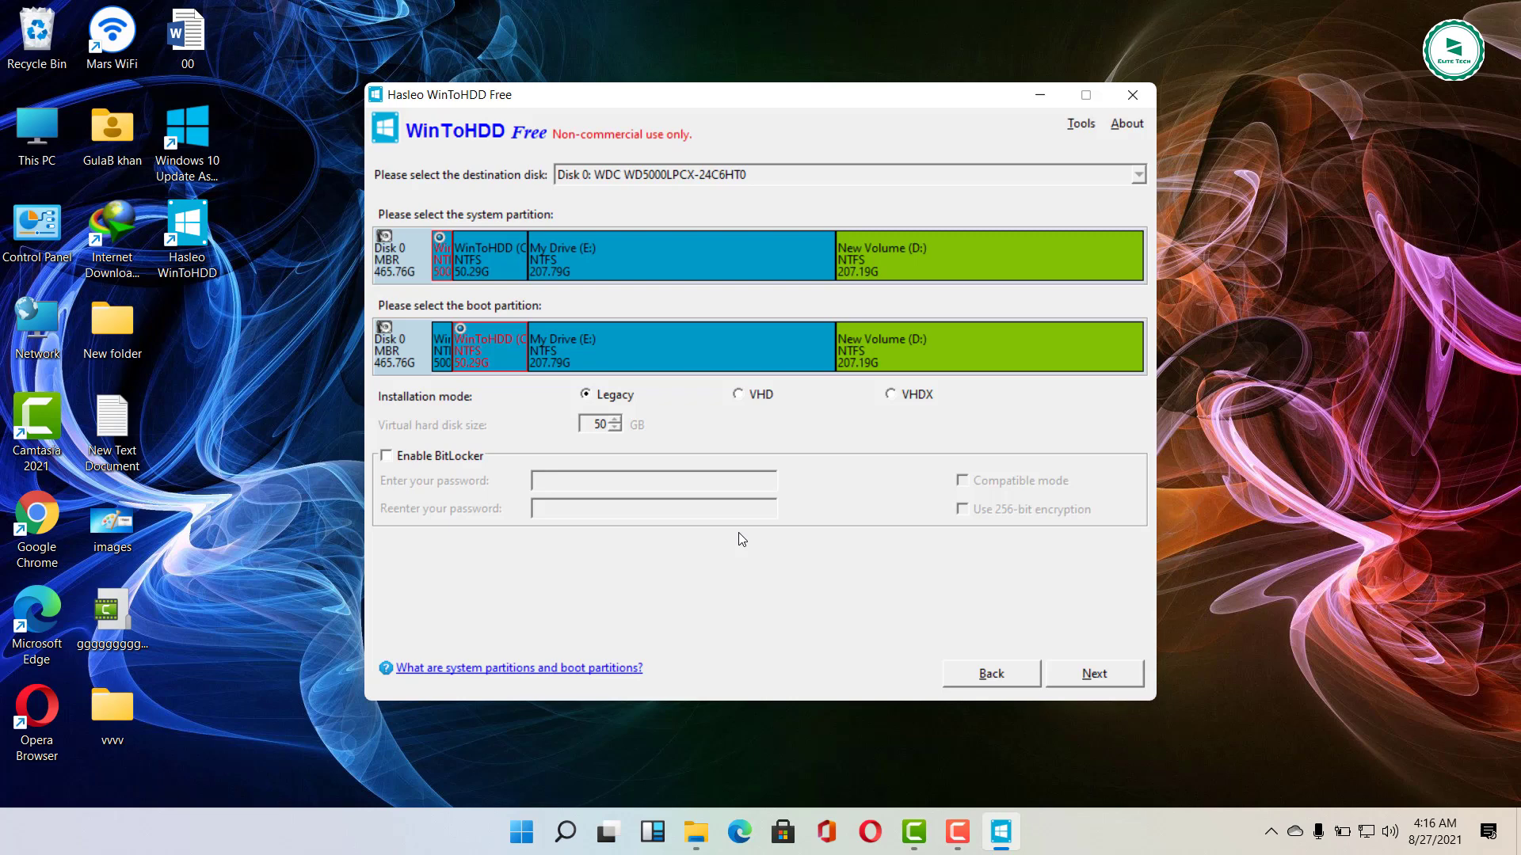
{"action": "mouse_move", "coordinate": [985, 627]}
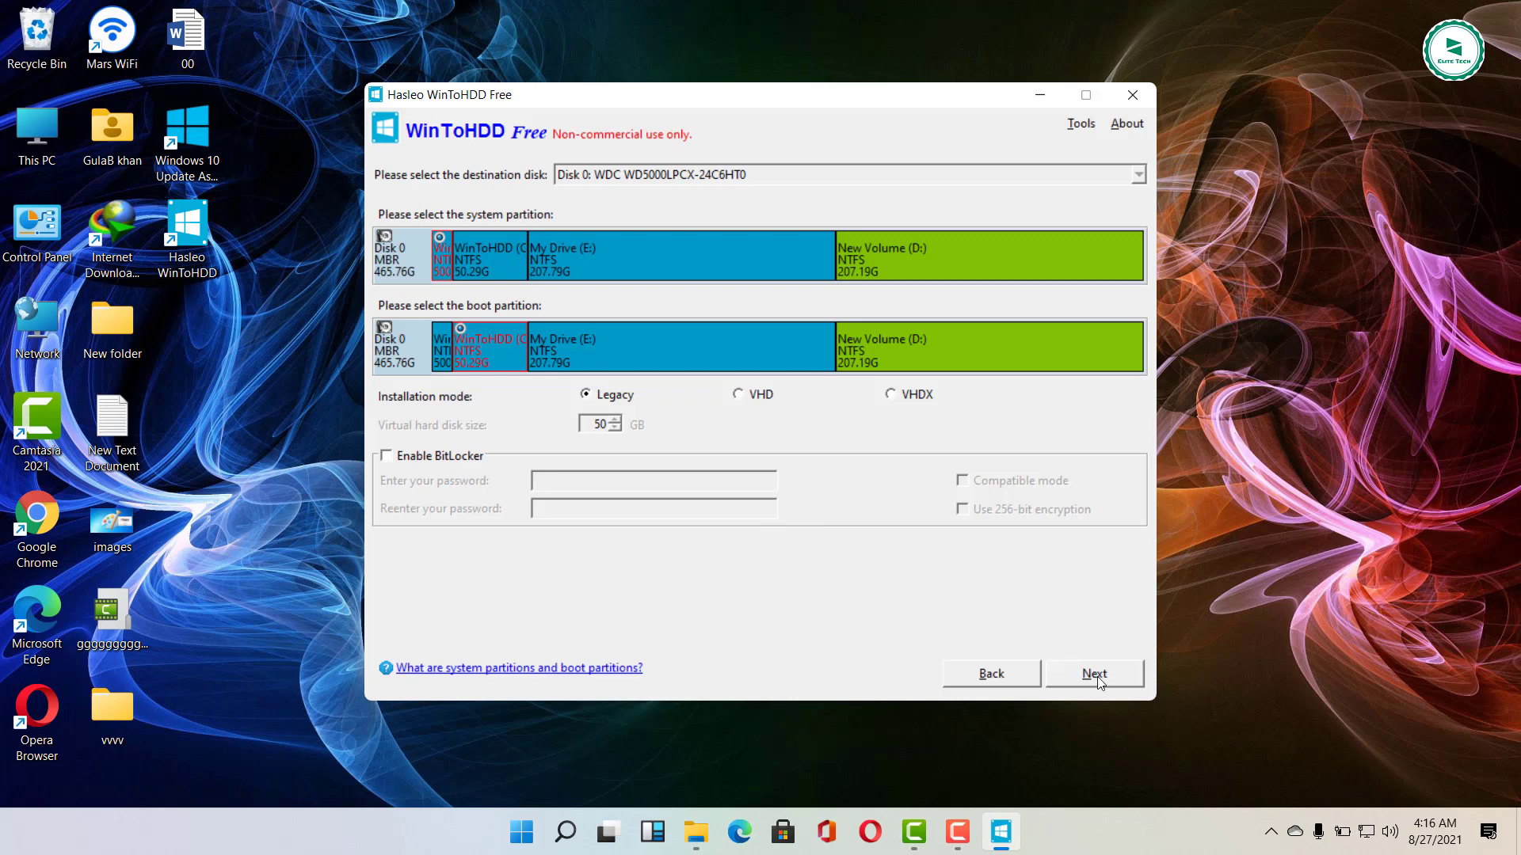
{"action": "left_click", "coordinate": [1093, 674]}
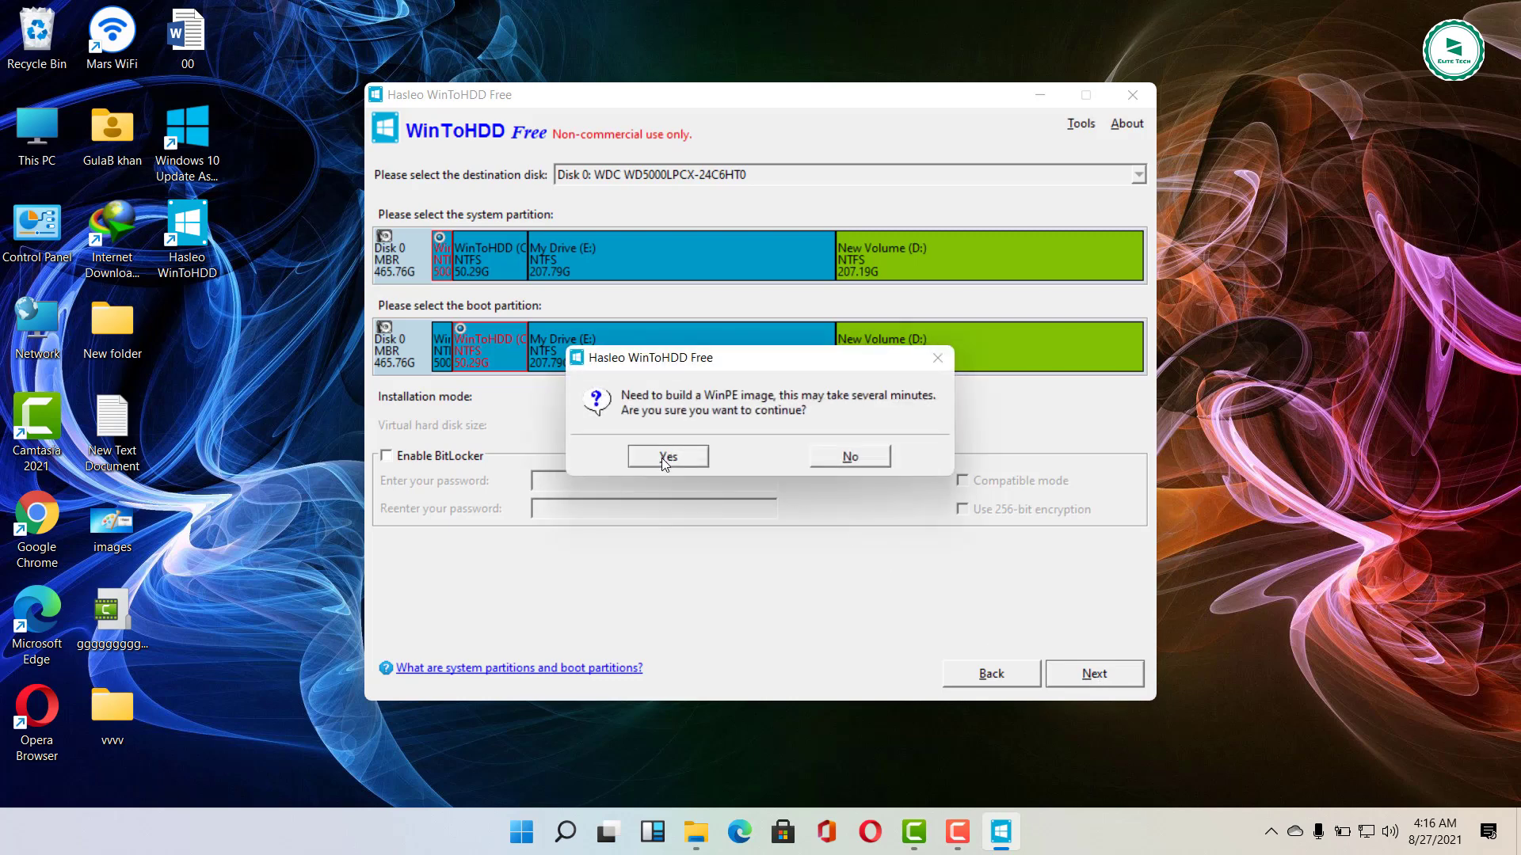
{"action": "left_click", "coordinate": [667, 456]}
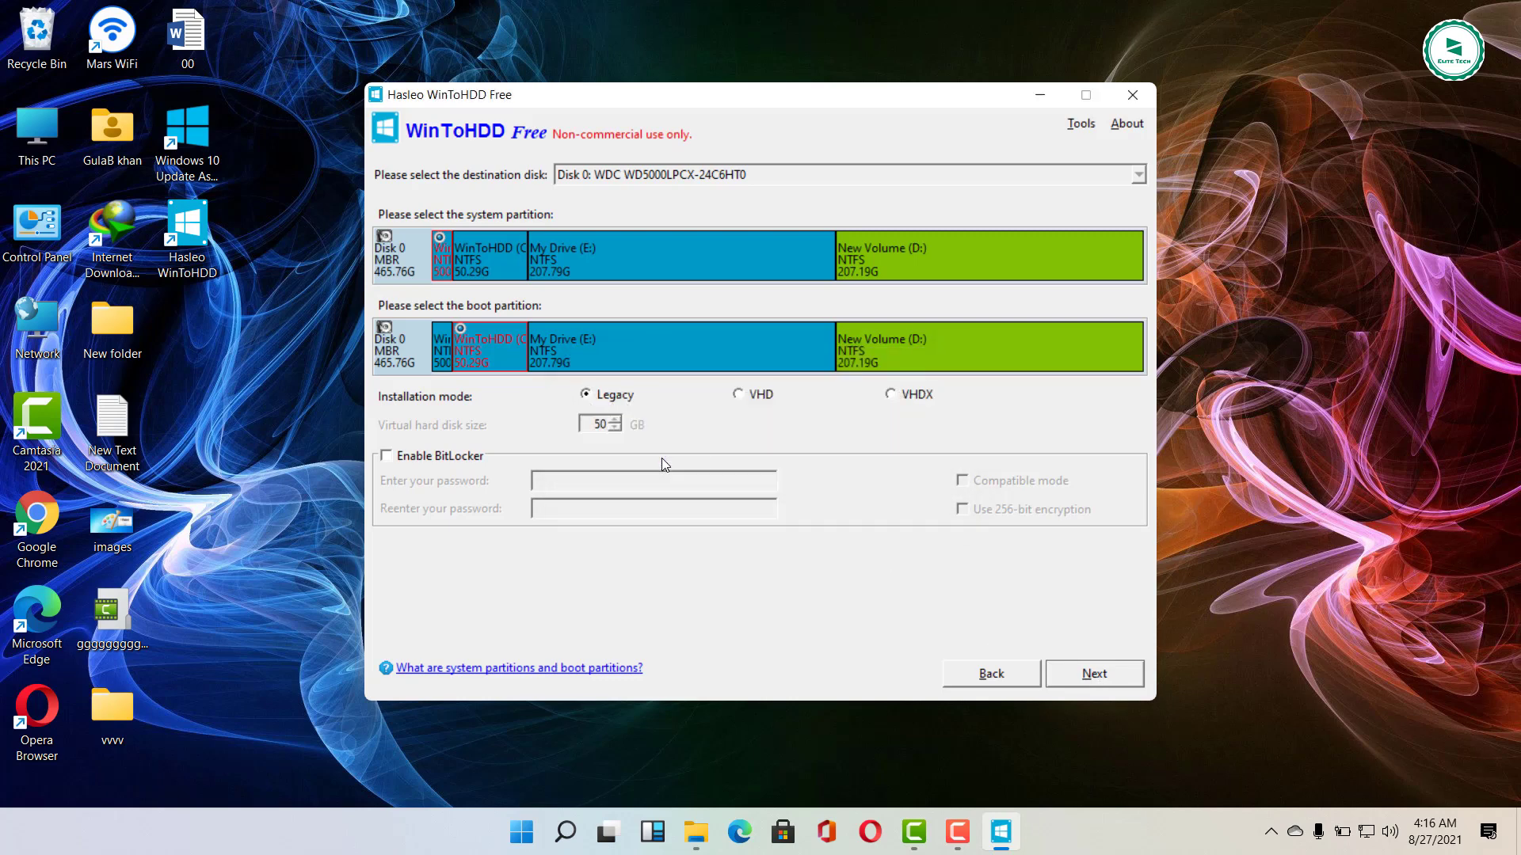
{"action": "left_click", "coordinate": [1093, 674]}
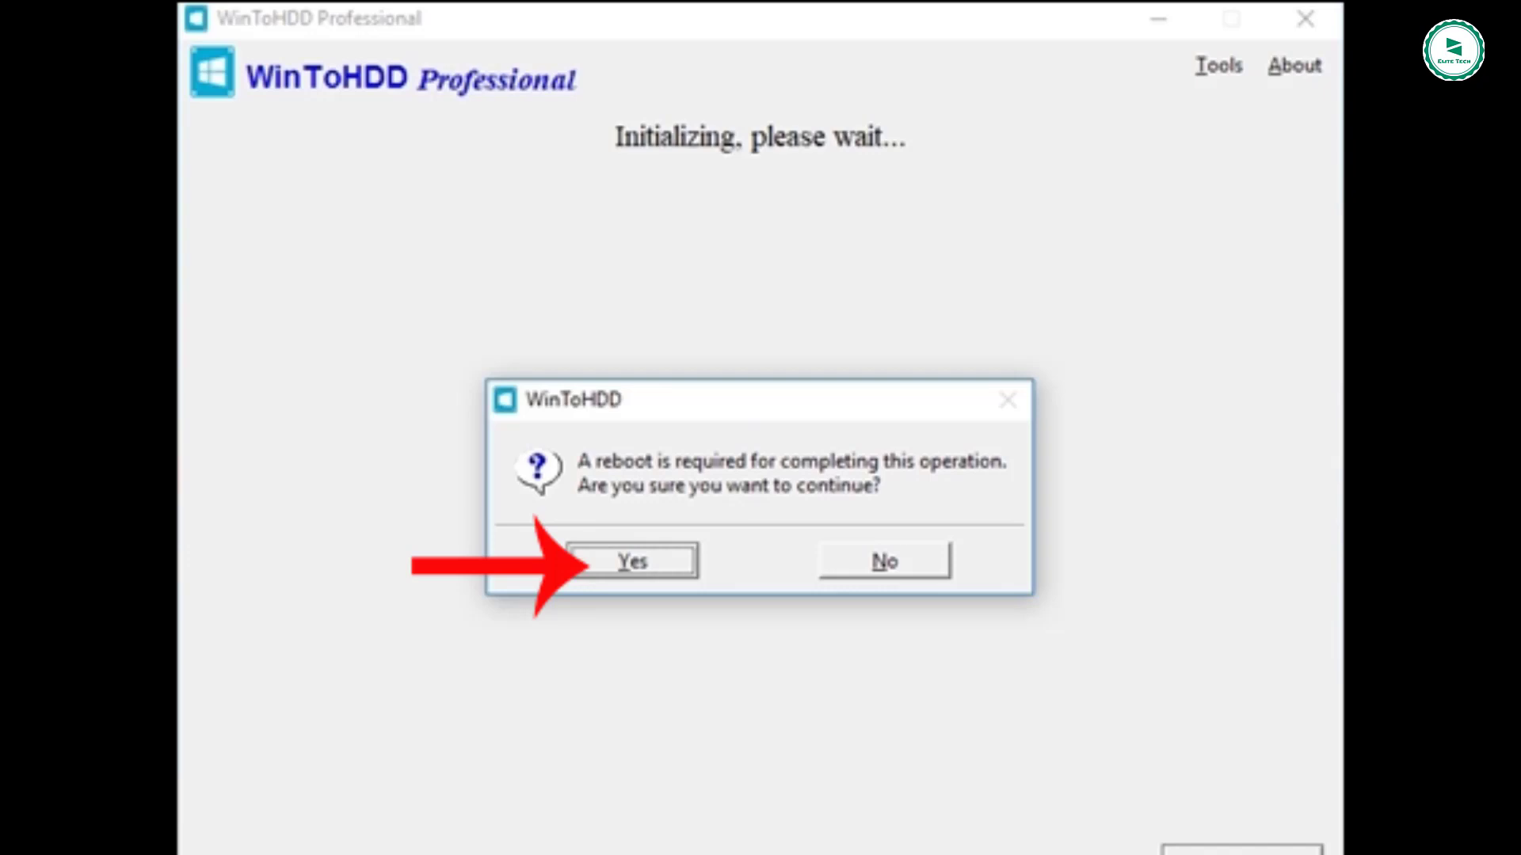
Confirm the reboot so the Windows 10 Pro installation proceeds to 48%
{"action": "left_click", "coordinate": [633, 561]}
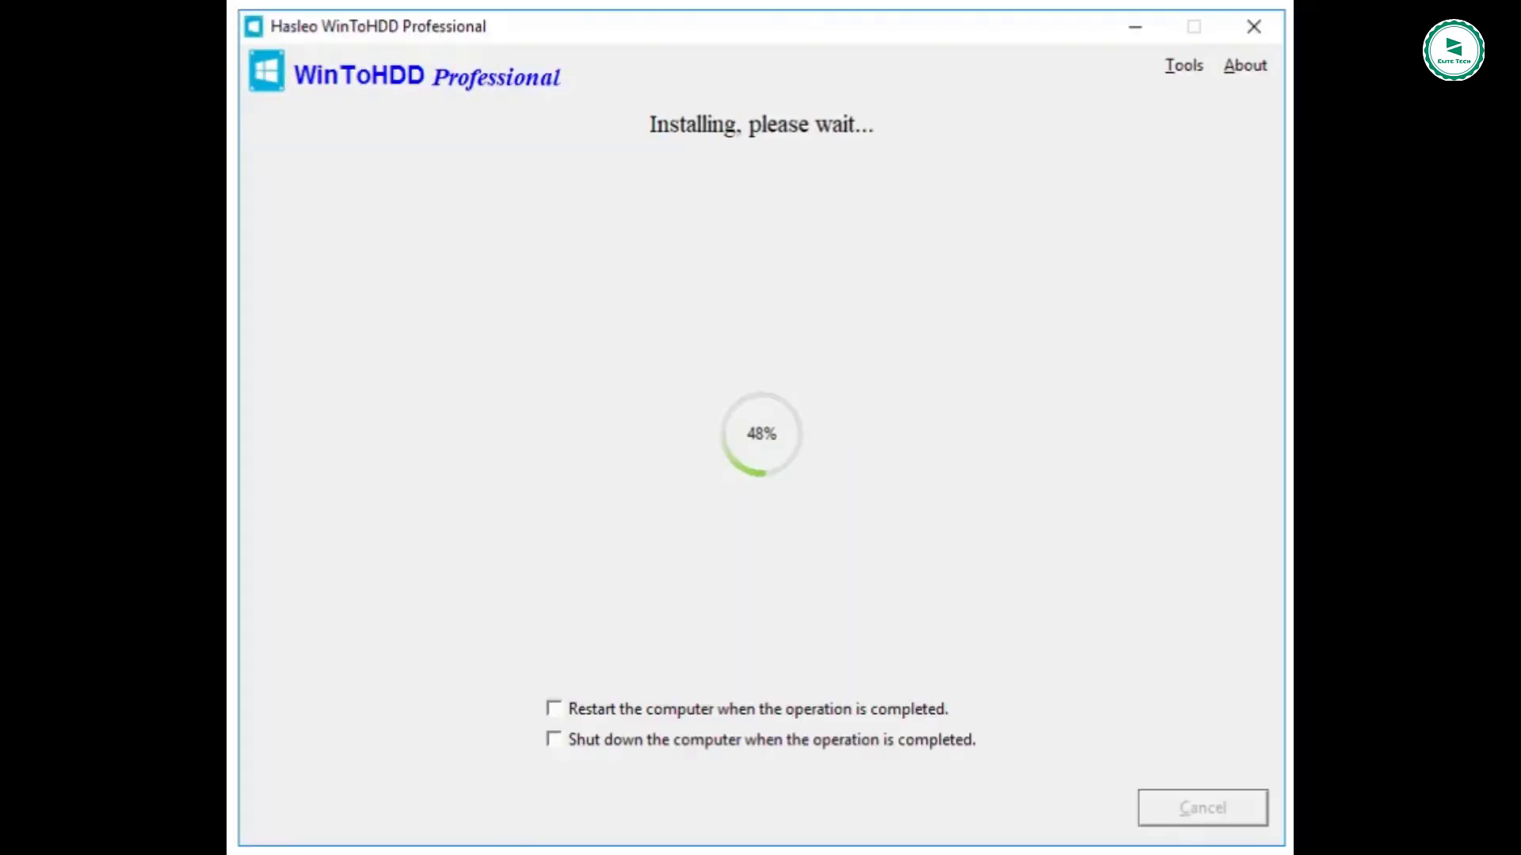